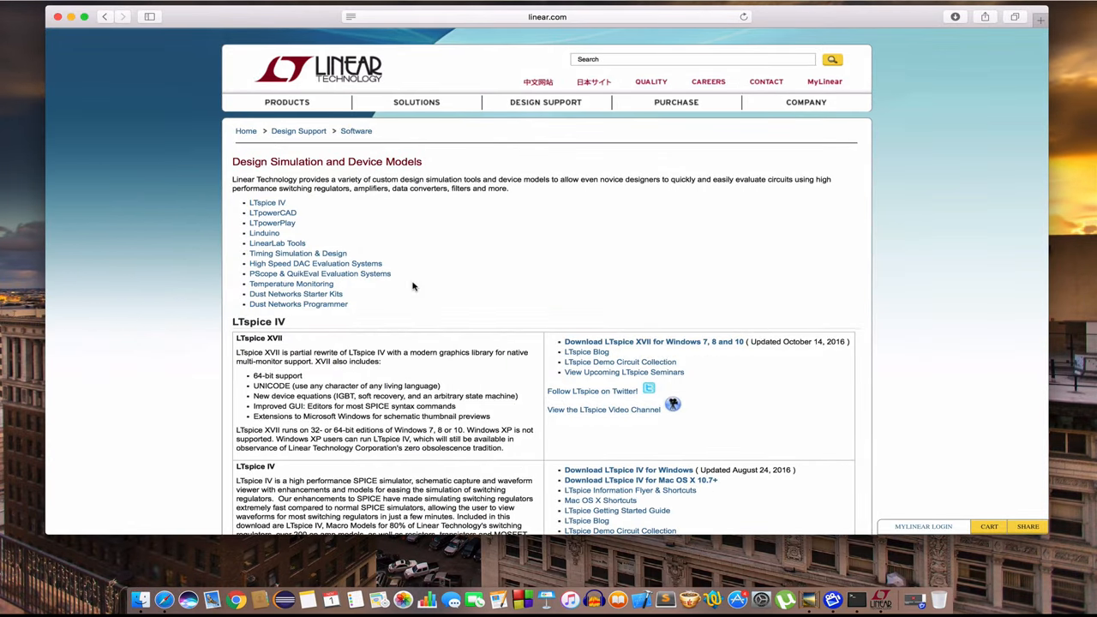
Scroll the linear.com LTspice download page before putting Safari away
{"action": "scroll", "scroll_direction": "down", "scroll_amount": 3}
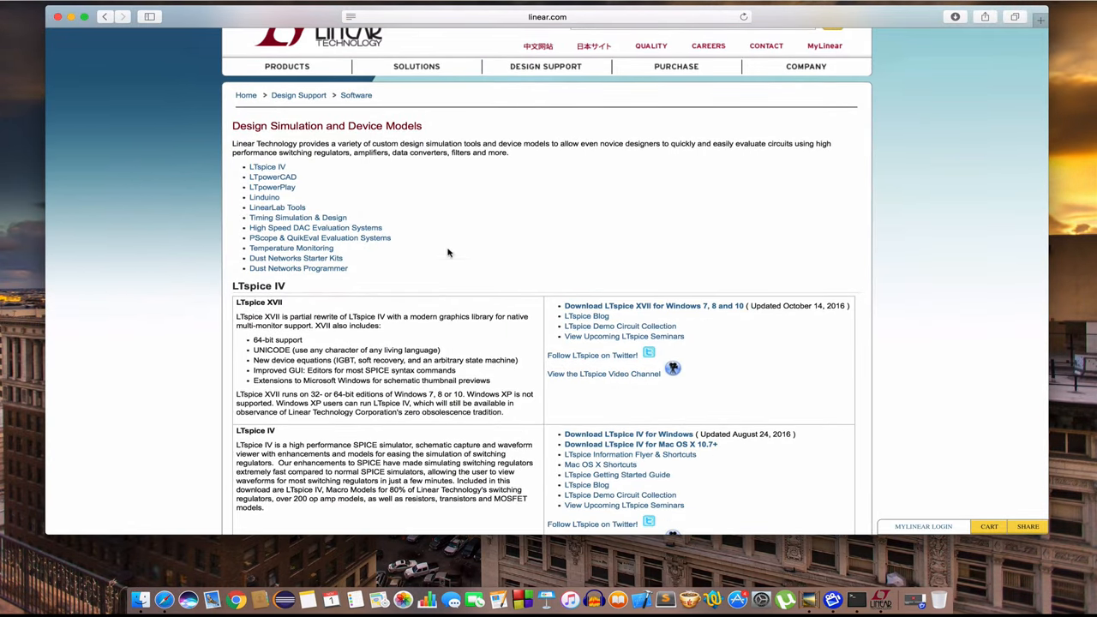
{"action": "mouse_move", "coordinate": [498, 219]}
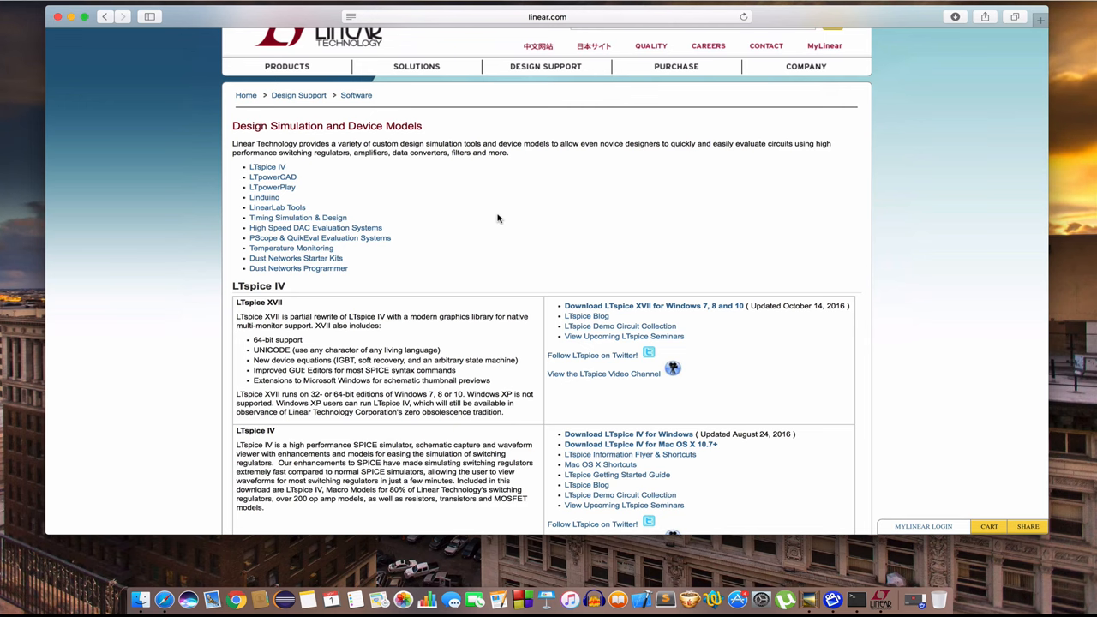
{"action": "mouse_move", "coordinate": [206, 31]}
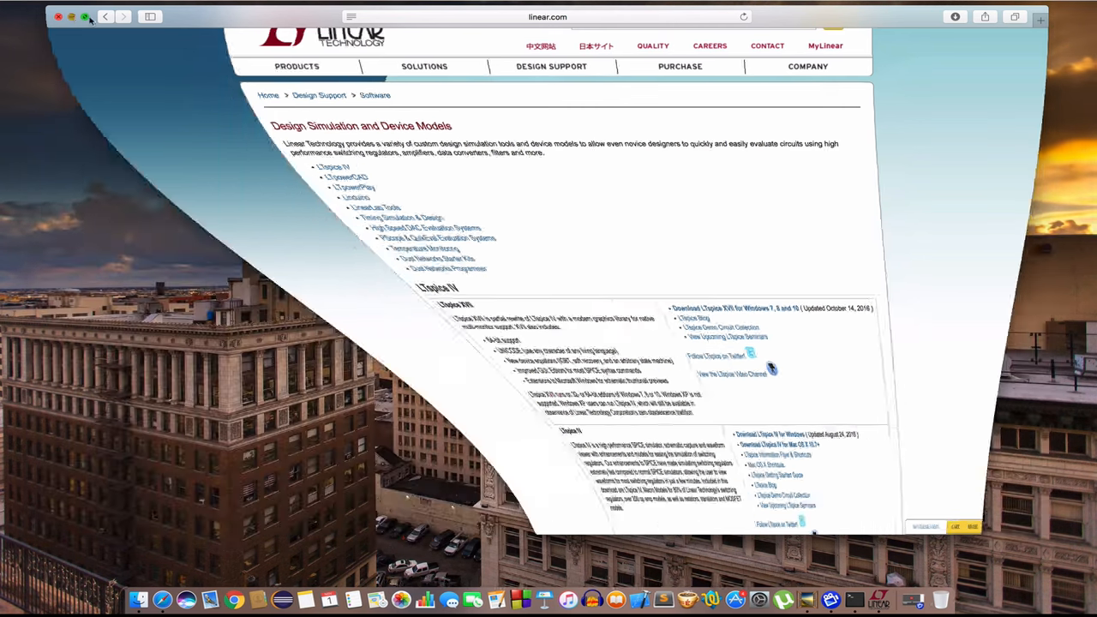
Launch LTspice from Spotlight by searching 'ltspice', reaching its Welcome dialog
{"action": "left_click", "coordinate": [58, 18]}
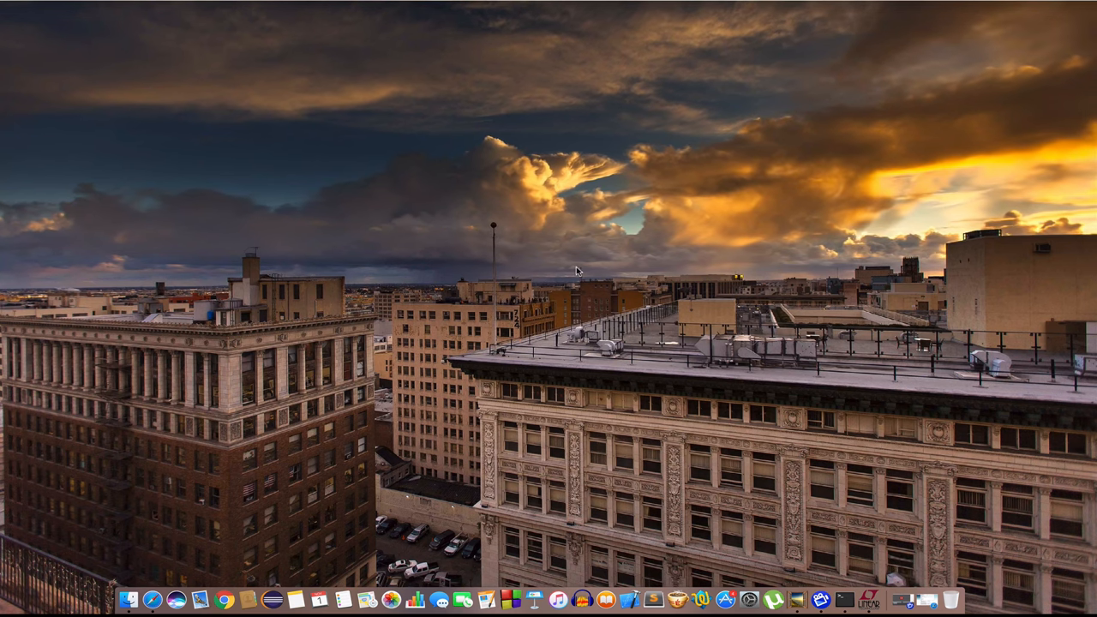
{"action": "mouse_move", "coordinate": [922, 130]}
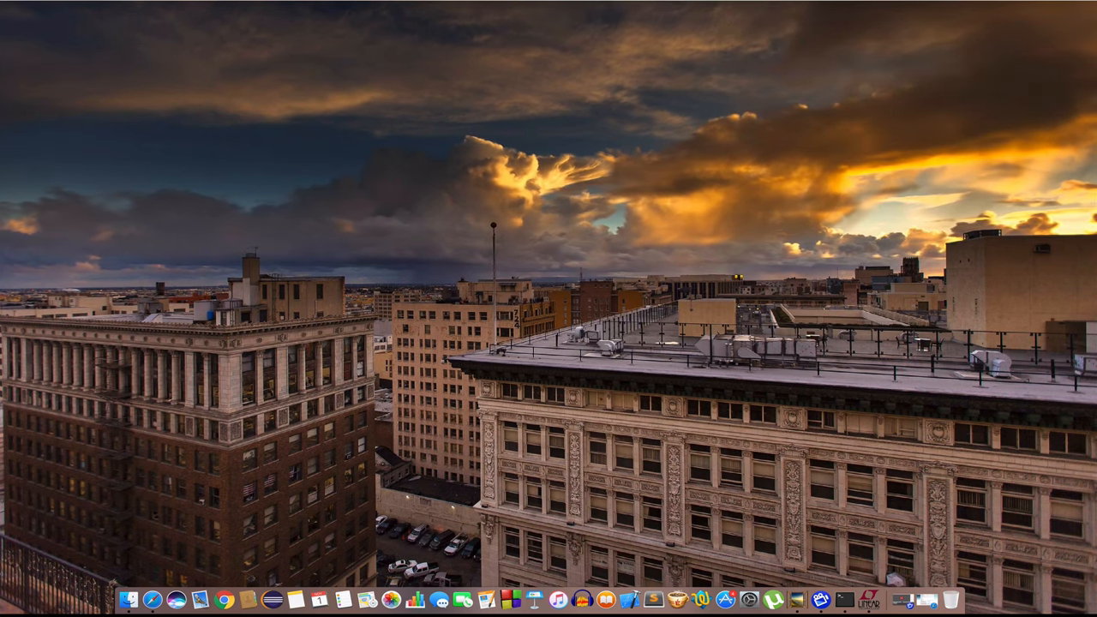
{"action": "type", "text": "ltspice"}
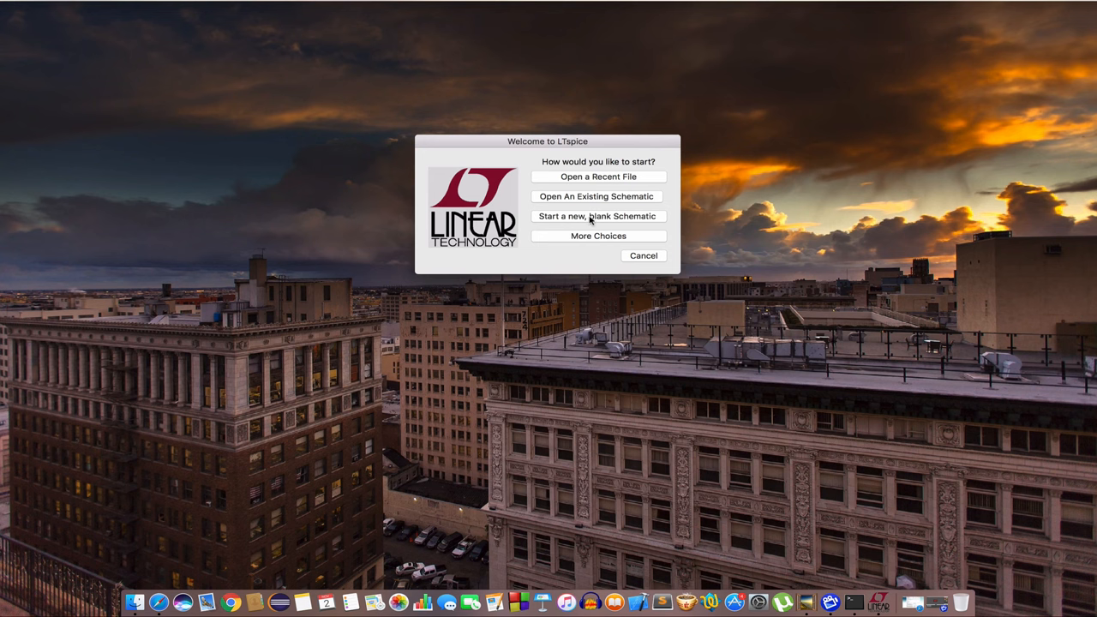
Start a new blank schematic, centre its window, show grid dots and reach the drawing options
{"action": "left_click", "coordinate": [597, 216]}
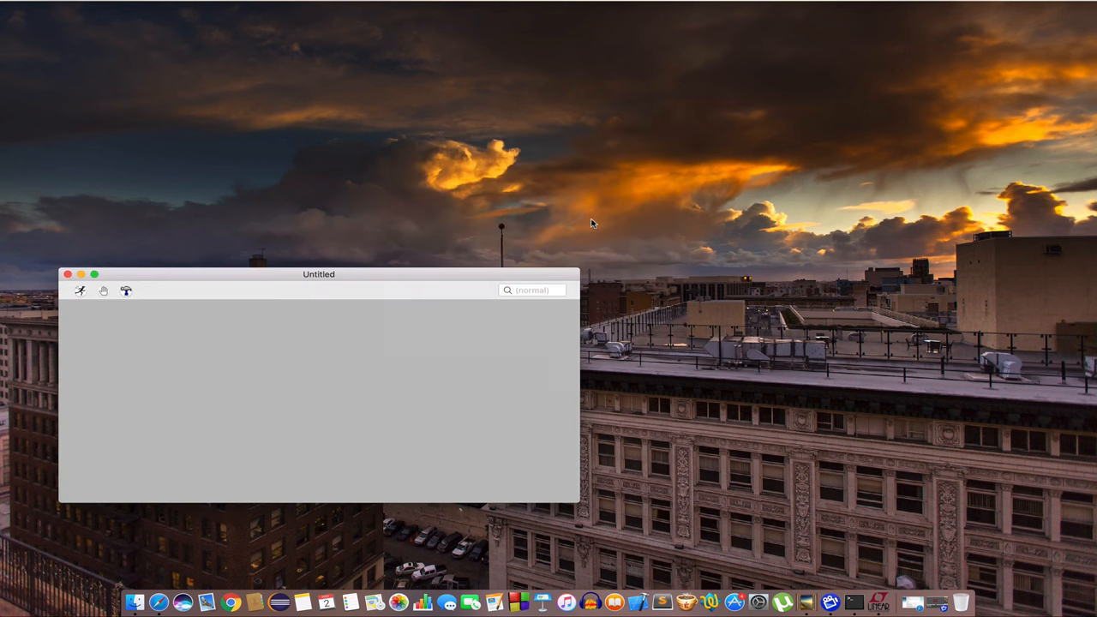
{"action": "left_click_drag", "start_coordinate": [319, 274], "coordinate": [500, 195]}
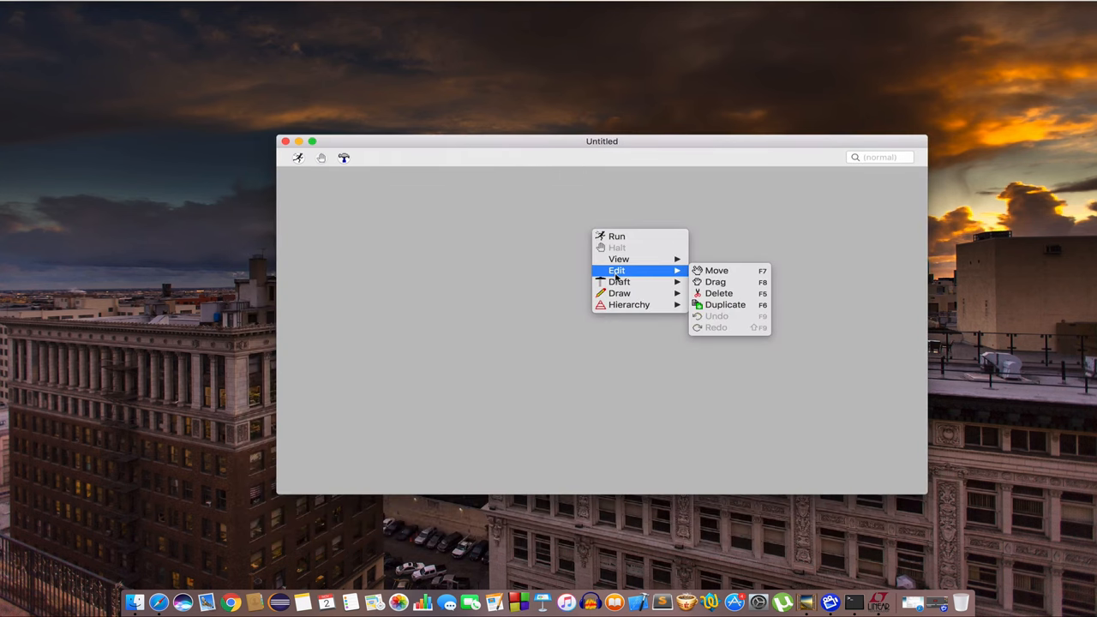
{"action": "mouse_move", "coordinate": [619, 259]}
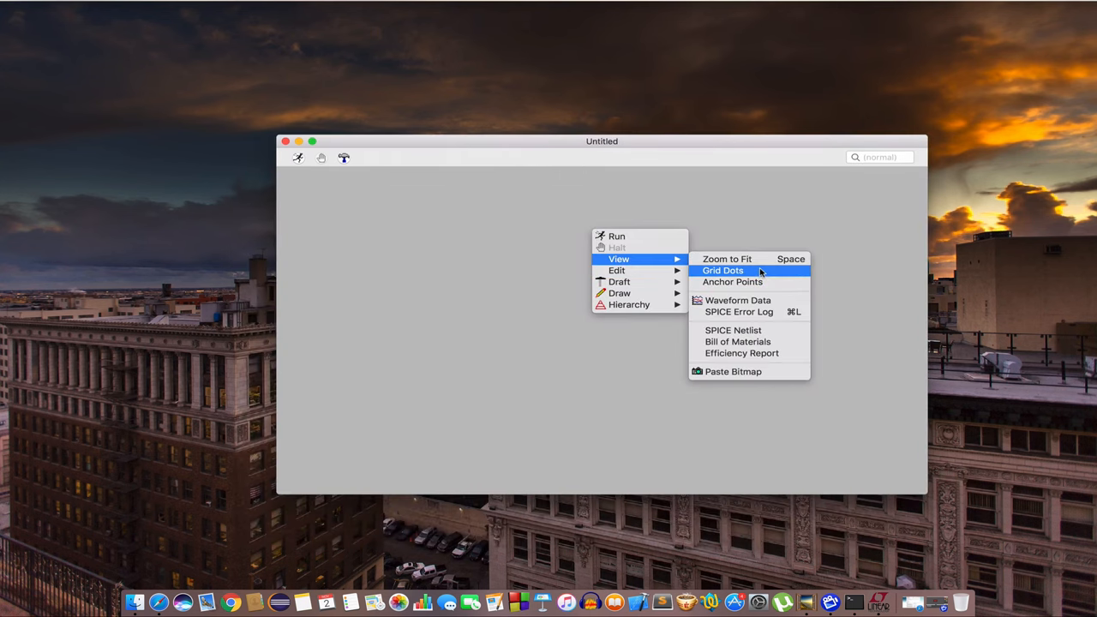
{"action": "left_click", "coordinate": [721, 271]}
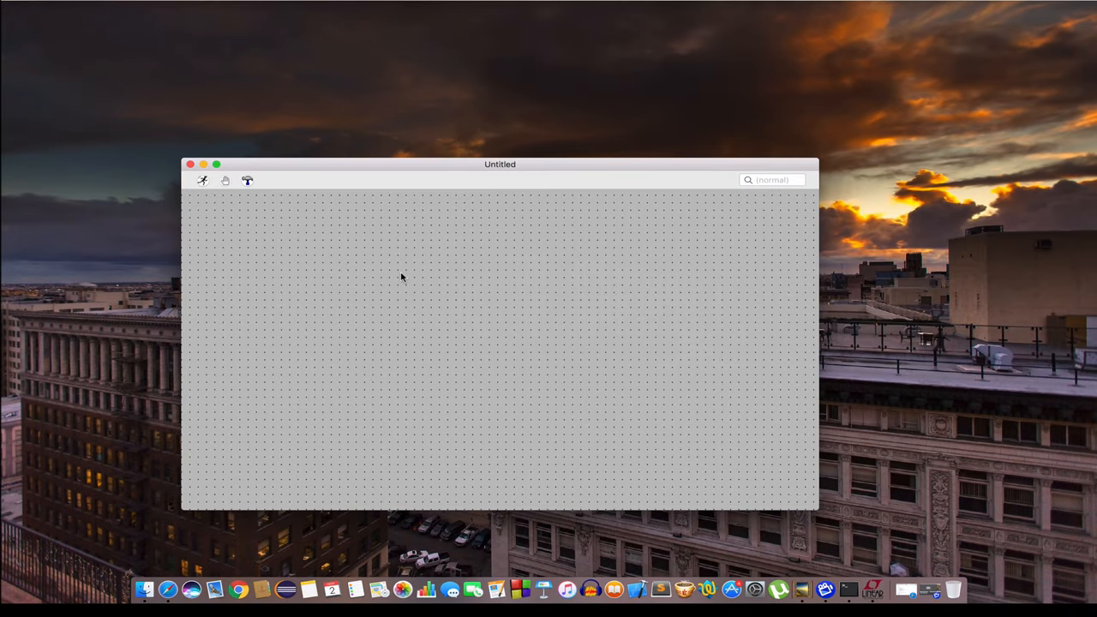
{"action": "right_click", "coordinate": [403, 277]}
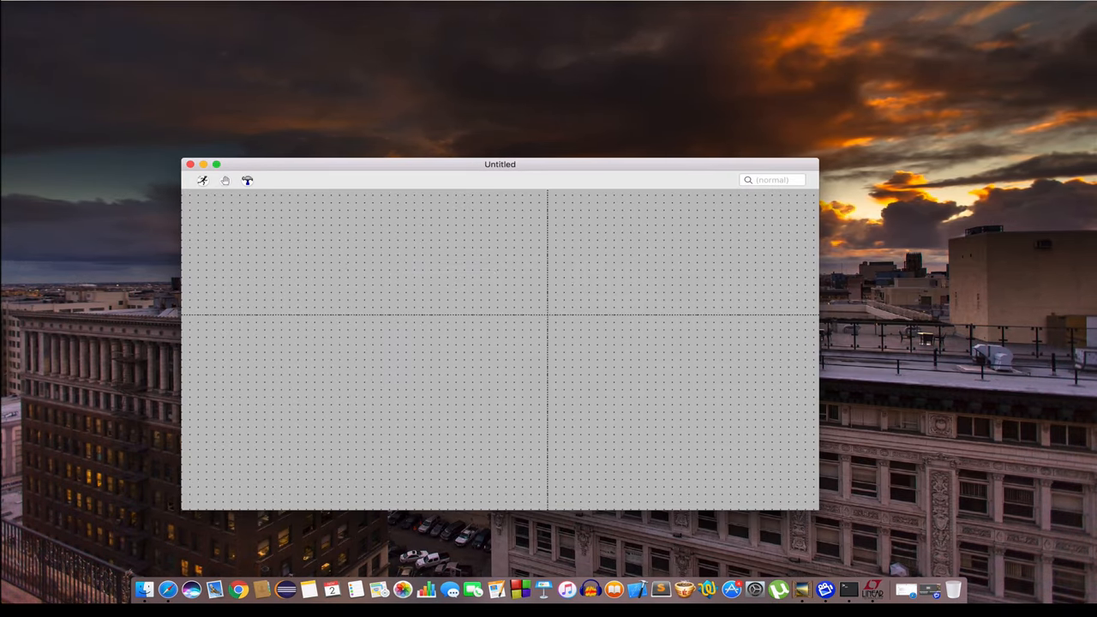
Draw the top wire and the rest of the rectifier's rectangular wire loop
{"action": "left_click_drag", "start_coordinate": [360, 281], "coordinate": [621, 281]}
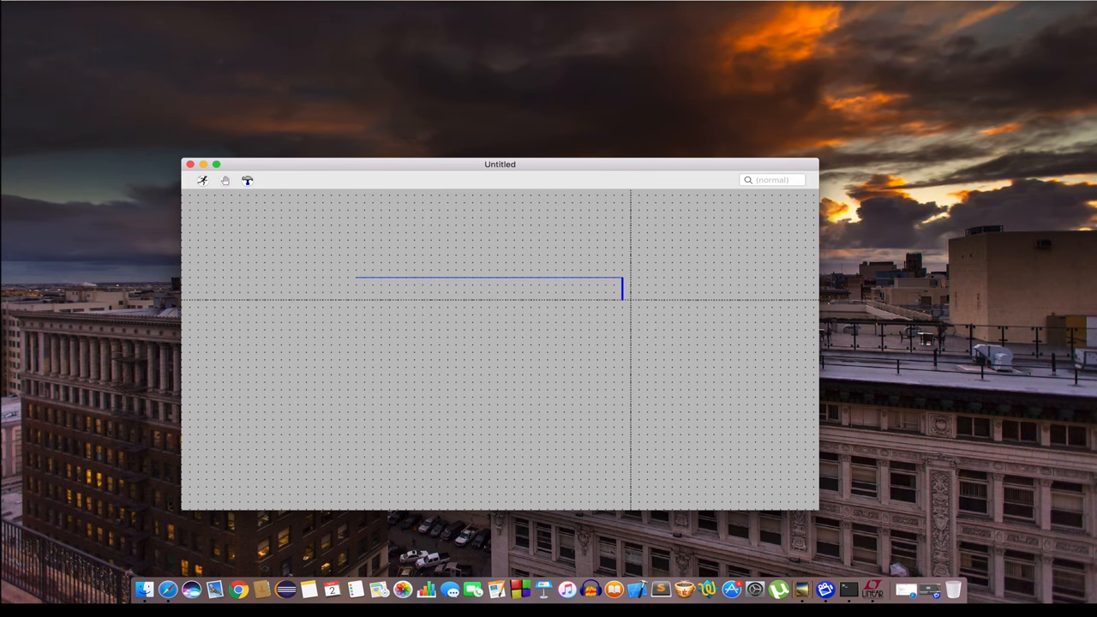
{"action": "left_click_drag", "start_coordinate": [624, 288], "coordinate": [624, 420]}
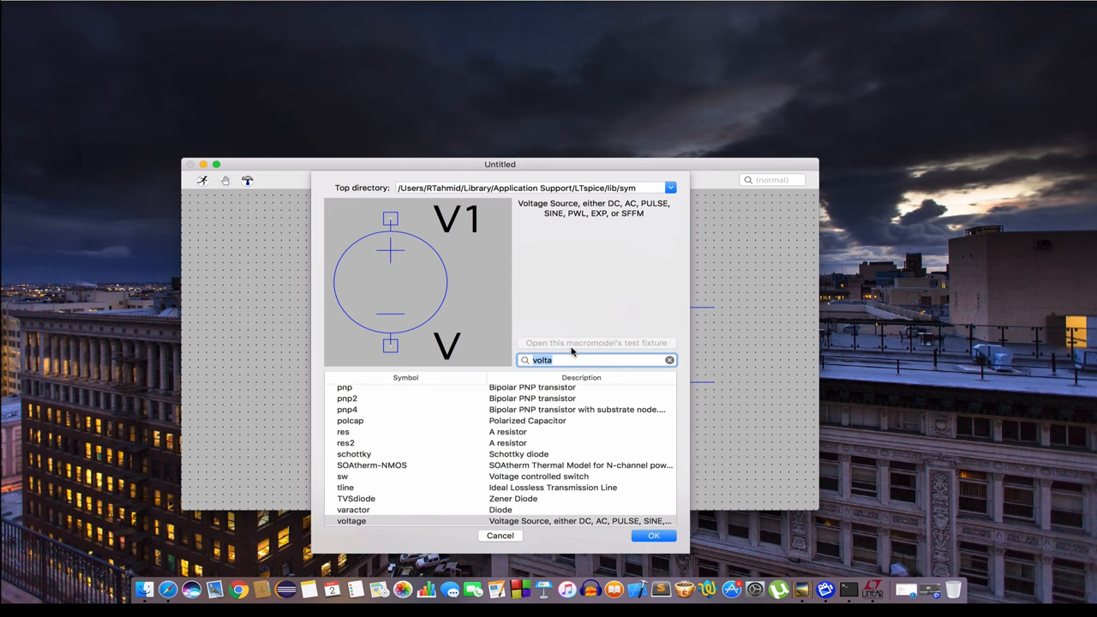
Place diode D1 on the top wire from the component library
{"action": "type", "text": "dio"}
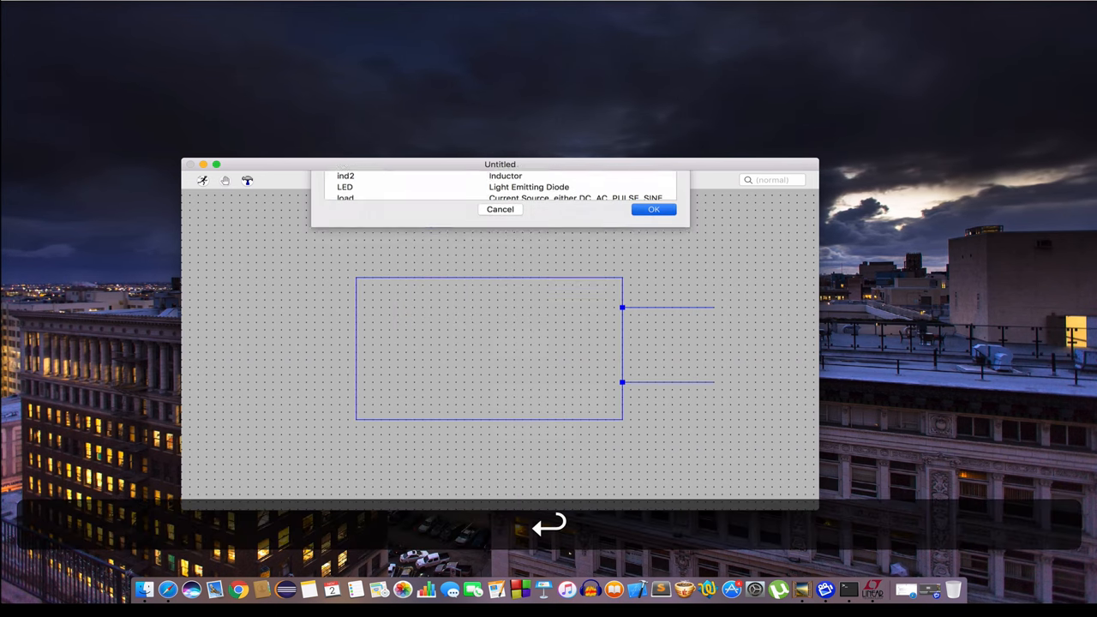
{"action": "left_click", "coordinate": [651, 209]}
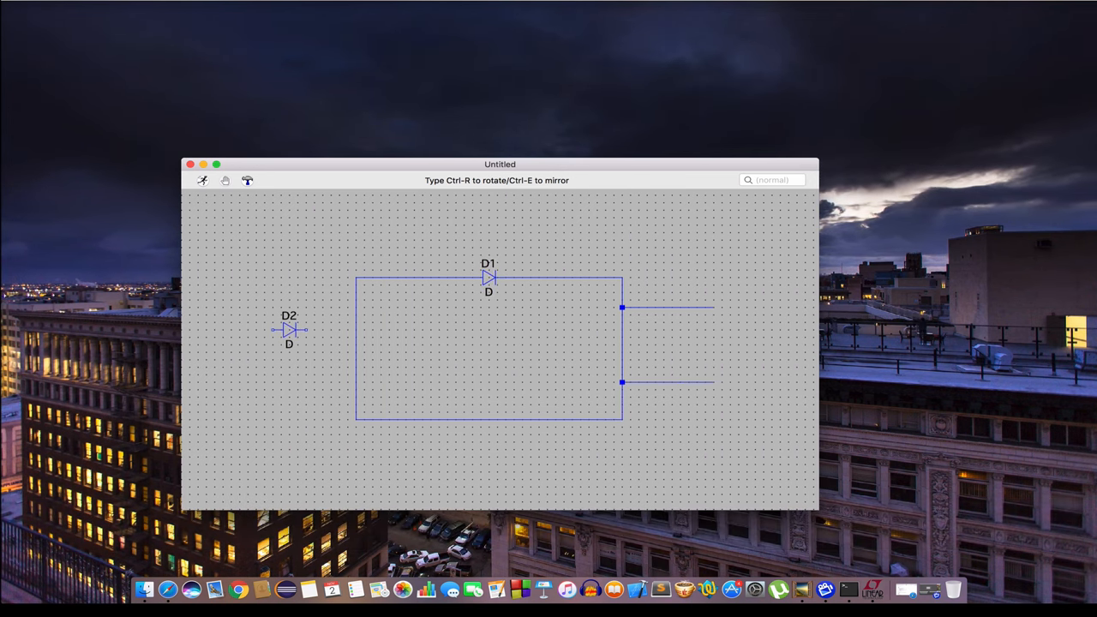
{"action": "key", "text": "F2"}
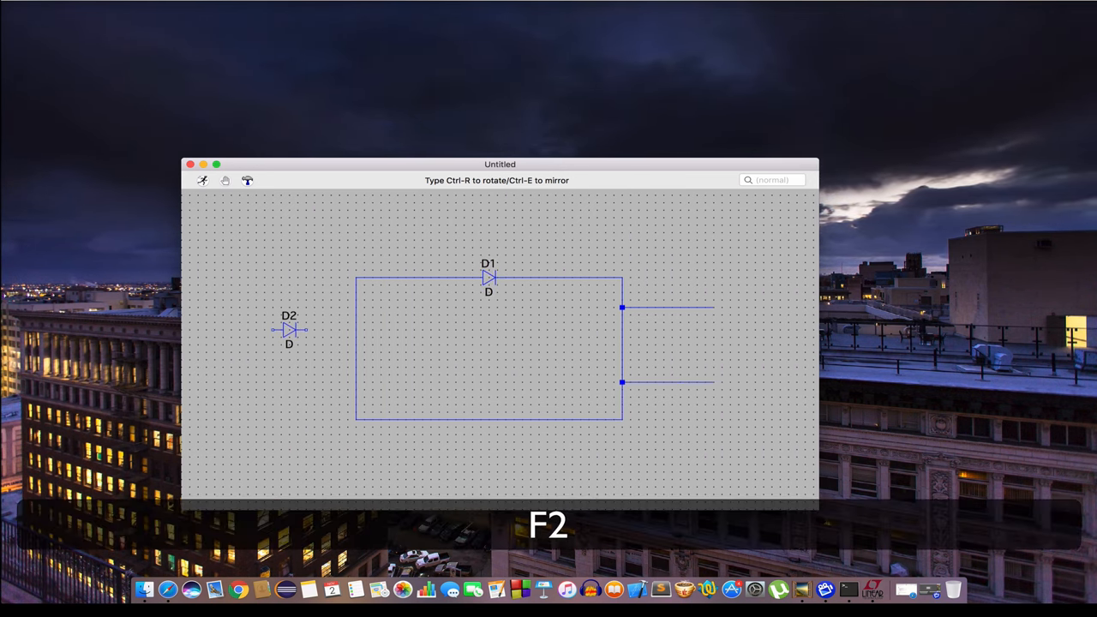
Place resistor R1 on the right branch and voltage source V1 on the left
{"action": "type", "text": "res"}
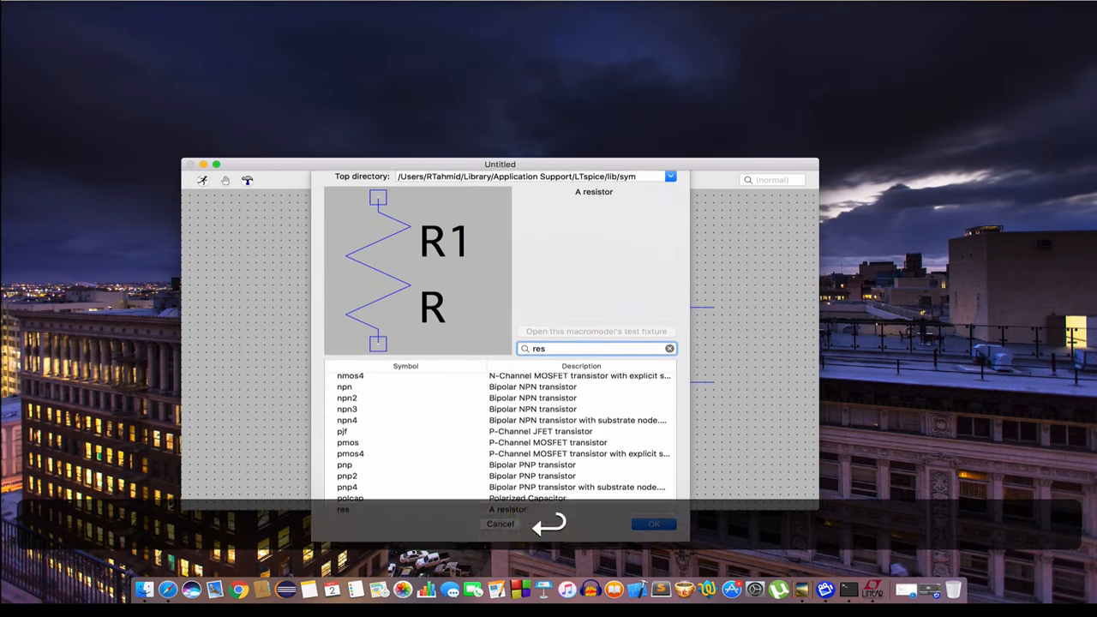
{"action": "left_click", "coordinate": [654, 525]}
{"action": "type", "text": "v"}
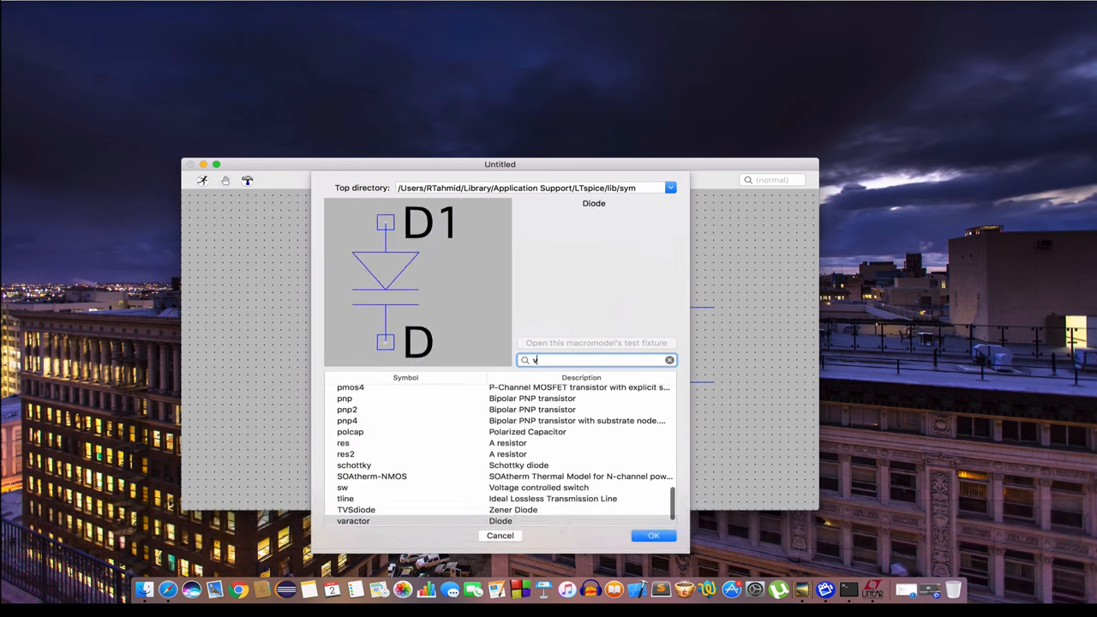
{"action": "left_click", "coordinate": [651, 534]}
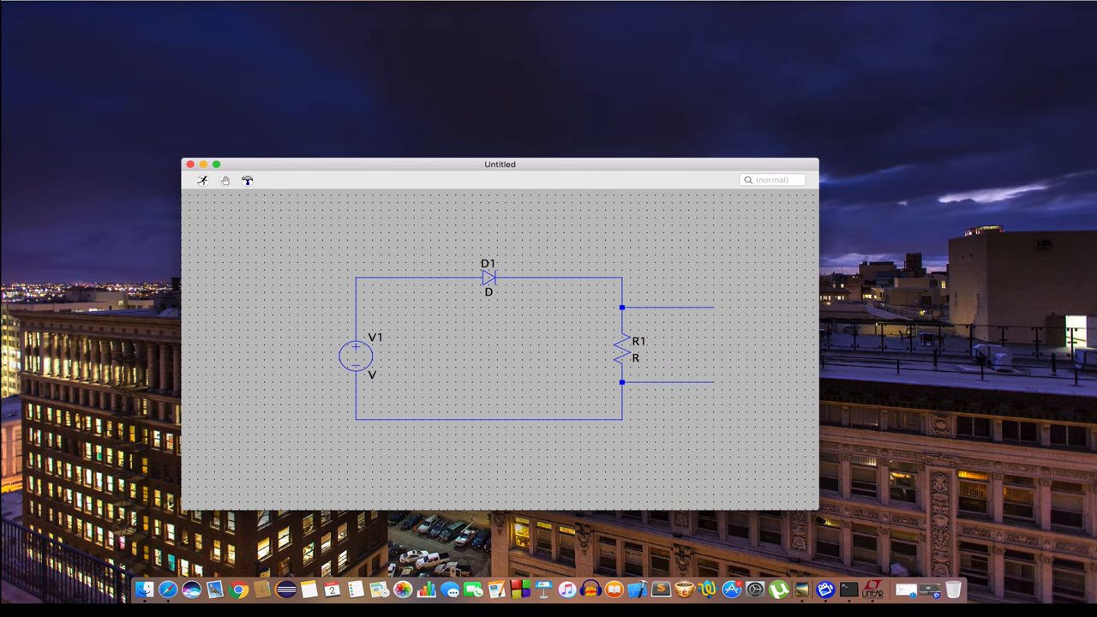
{"action": "mouse_move", "coordinate": [492, 278]}
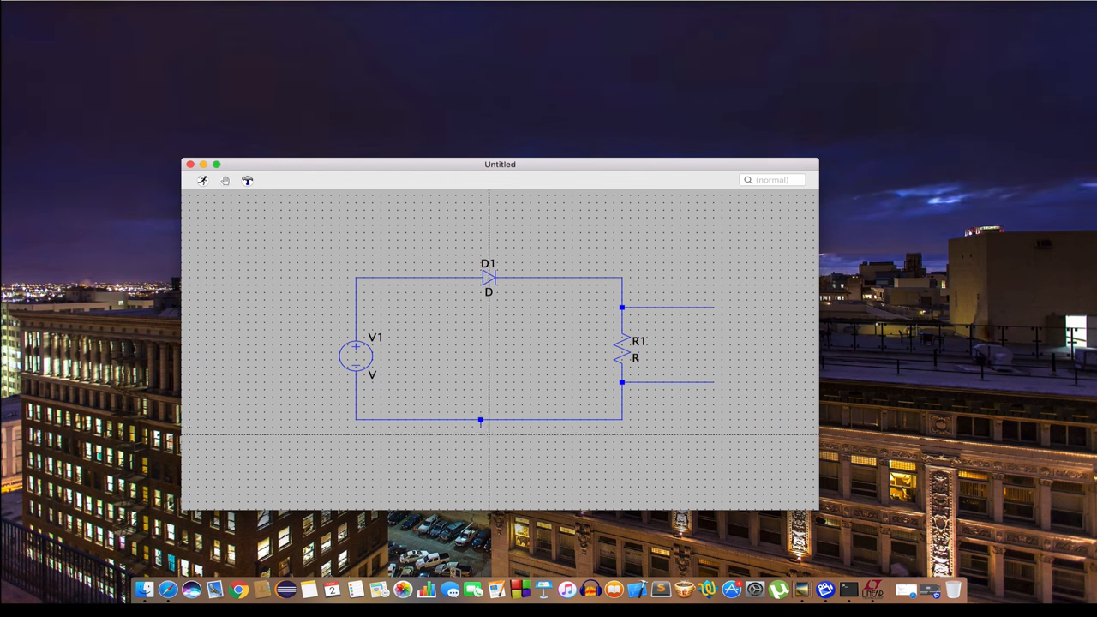
Label the bottom wire's net as global ground GND (node 0)
{"action": "right_click", "coordinate": [480, 434]}
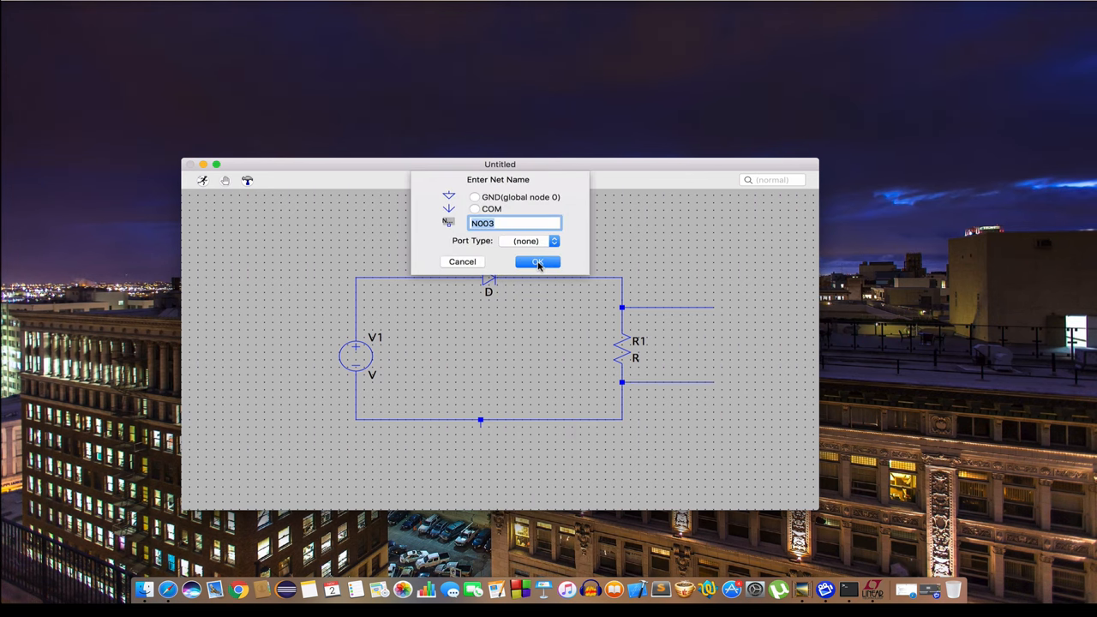
{"action": "left_click", "coordinate": [537, 260]}
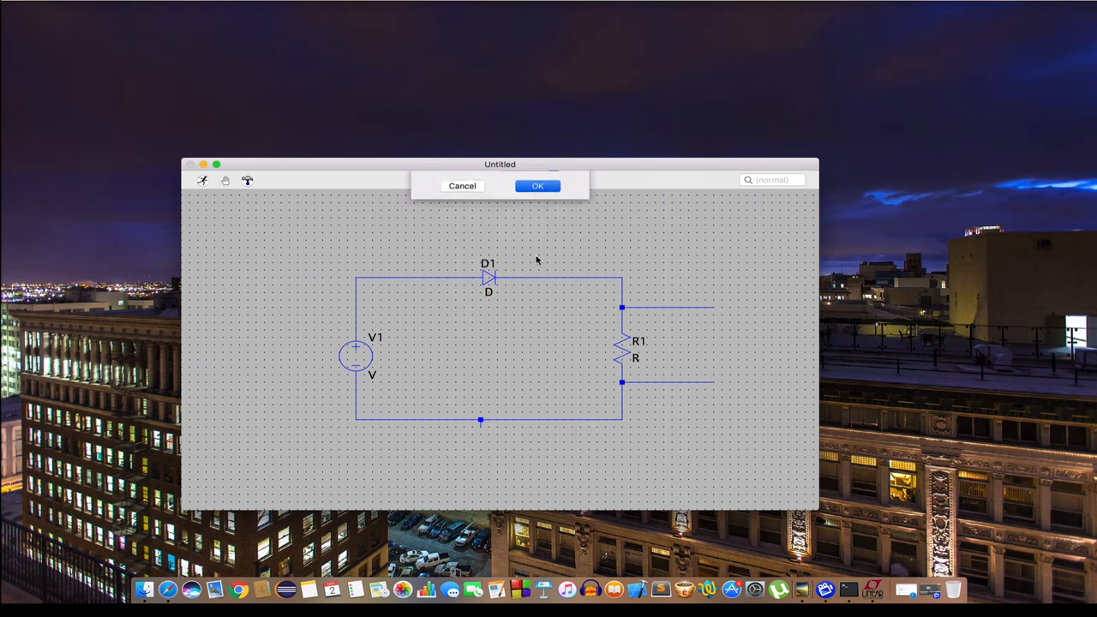
{"action": "left_click", "coordinate": [538, 185]}
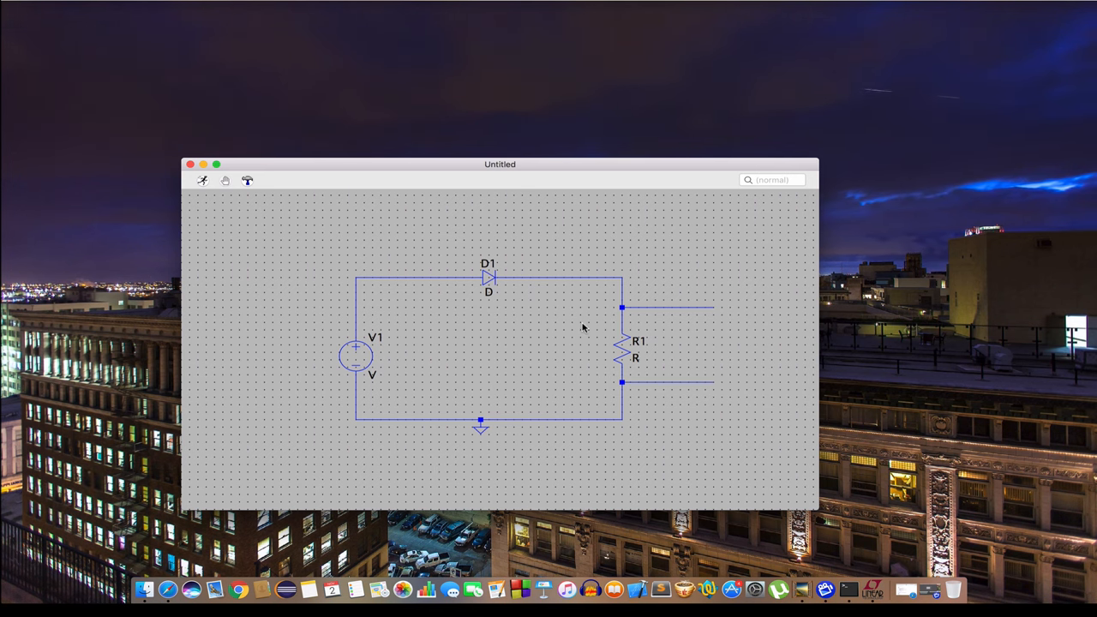
{"action": "mouse_move", "coordinate": [356, 271]}
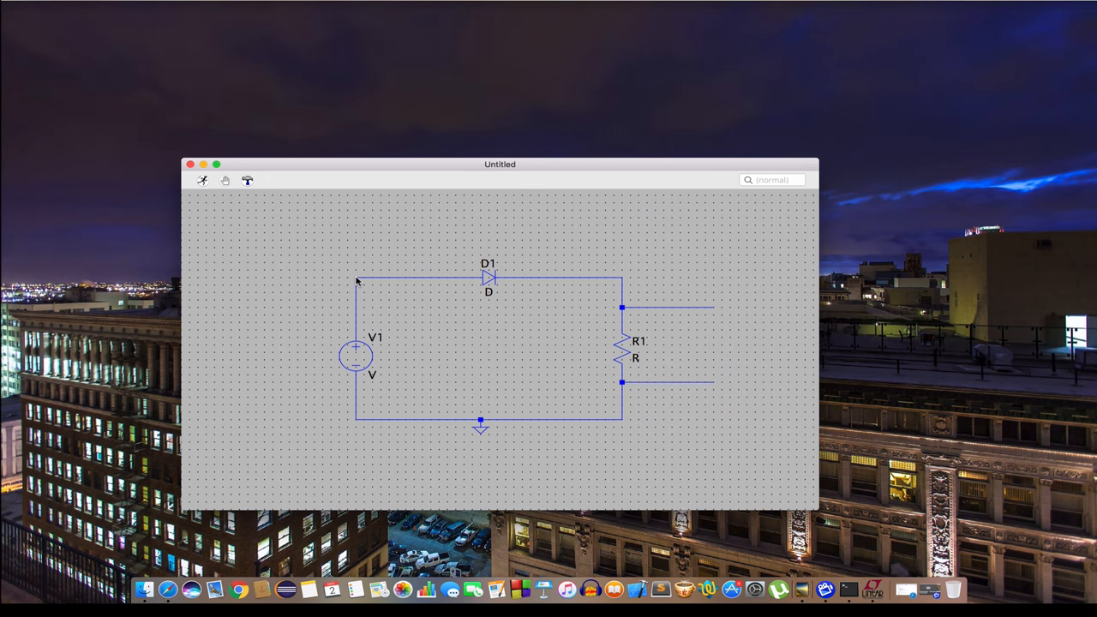
Label the input wire's net Vin
{"action": "right_click", "coordinate": [357, 281]}
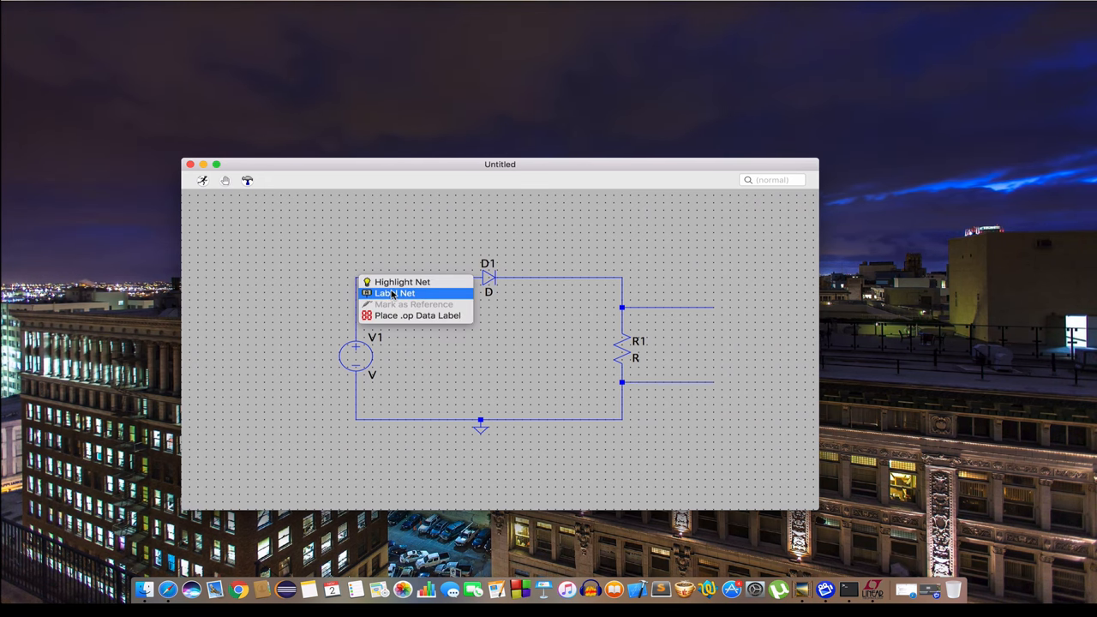
{"action": "left_click", "coordinate": [401, 293]}
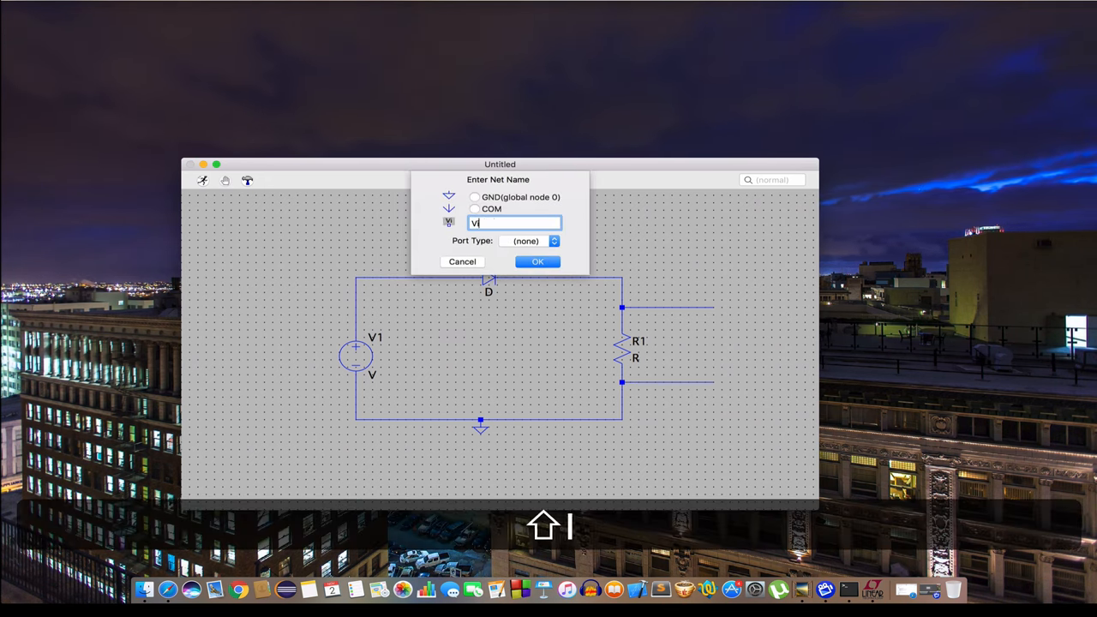
{"action": "left_click", "coordinate": [536, 260]}
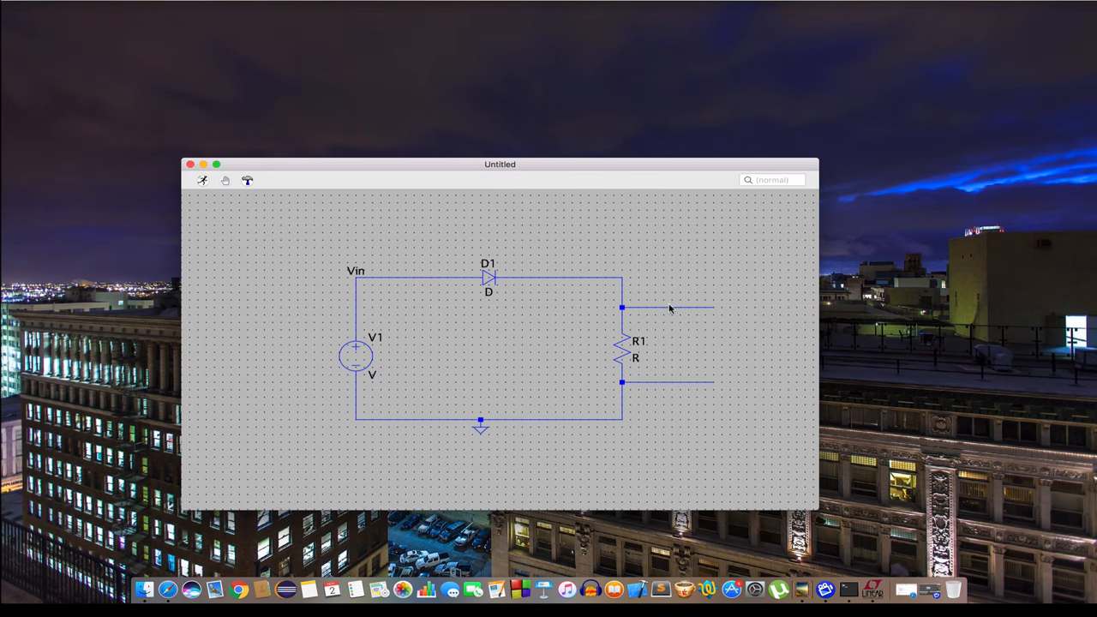
Label the output wire at the top of R1 Vout
{"action": "right_click", "coordinate": [670, 308]}
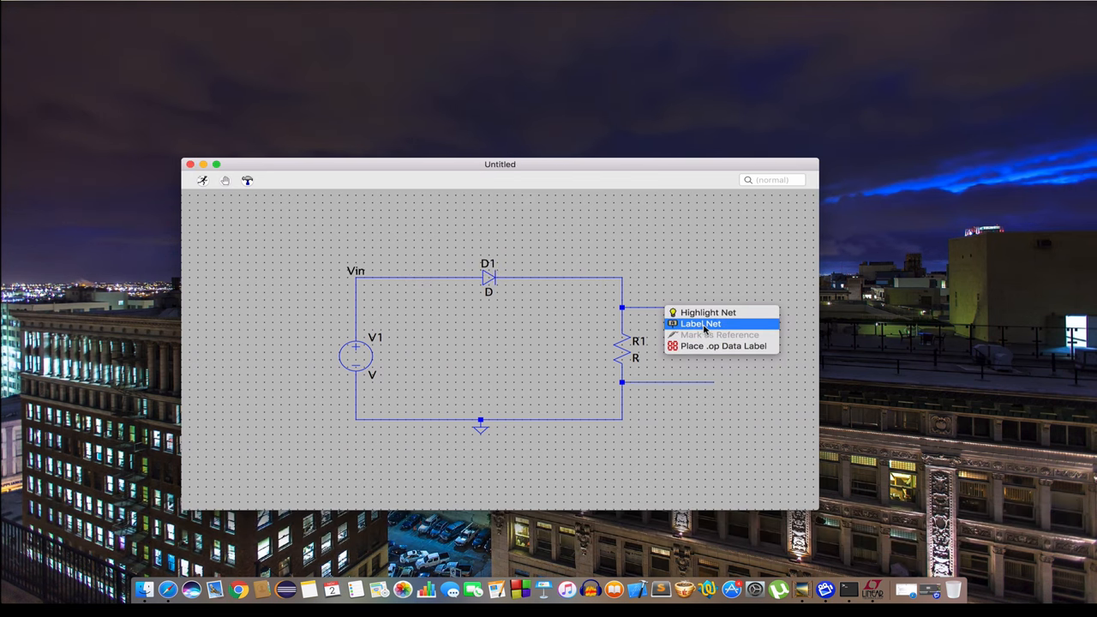
{"action": "left_click", "coordinate": [700, 322]}
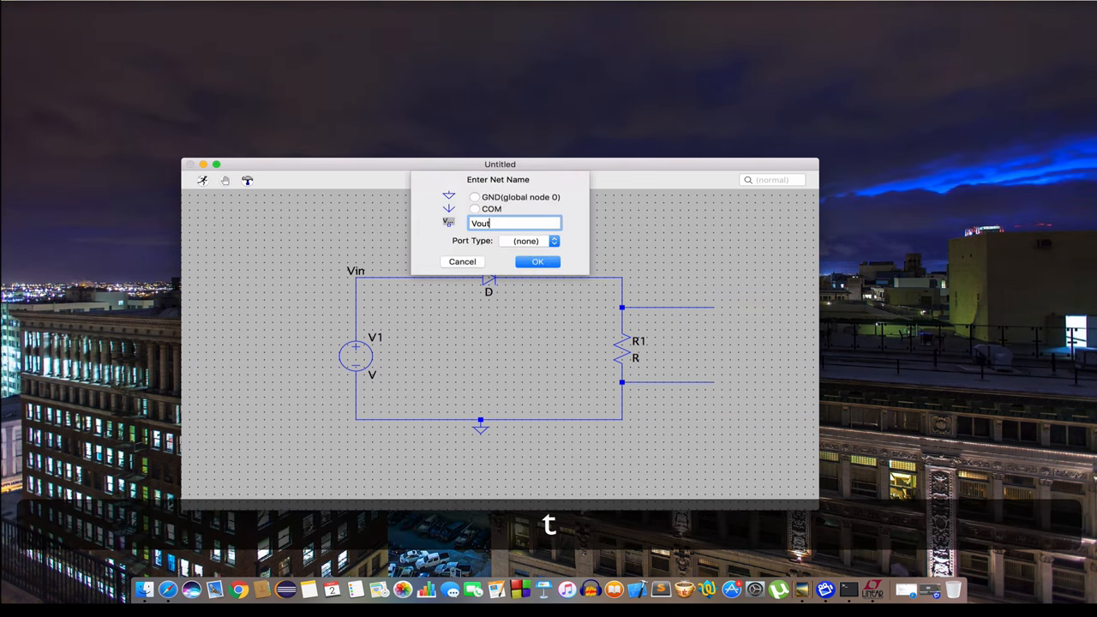
{"action": "left_click", "coordinate": [536, 261]}
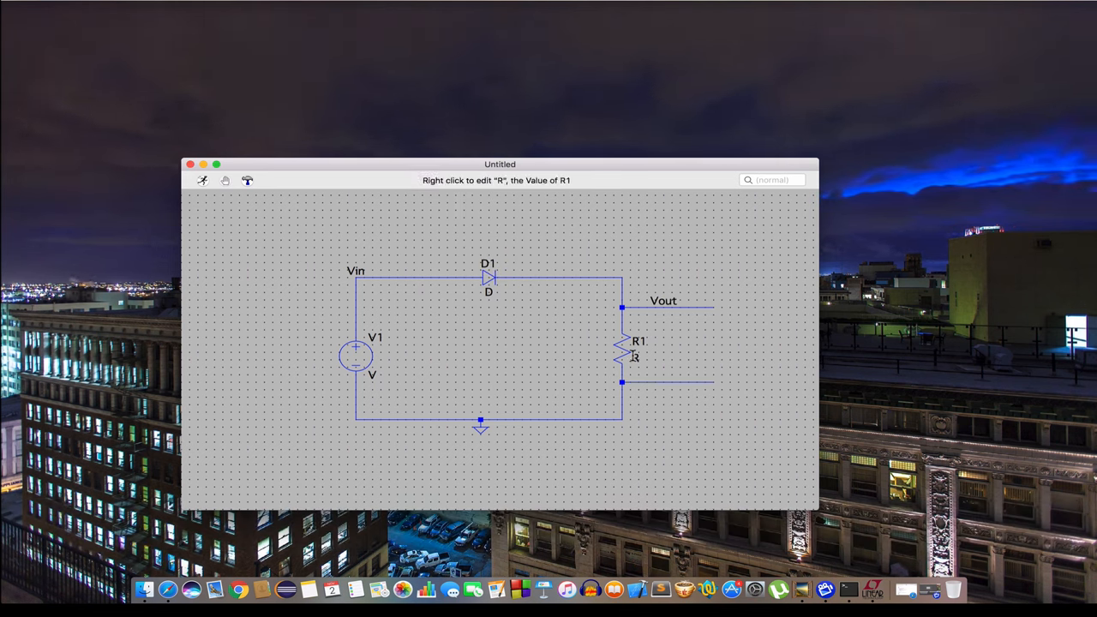
Set resistor R1 to 10k
{"action": "right_click", "coordinate": [634, 358]}
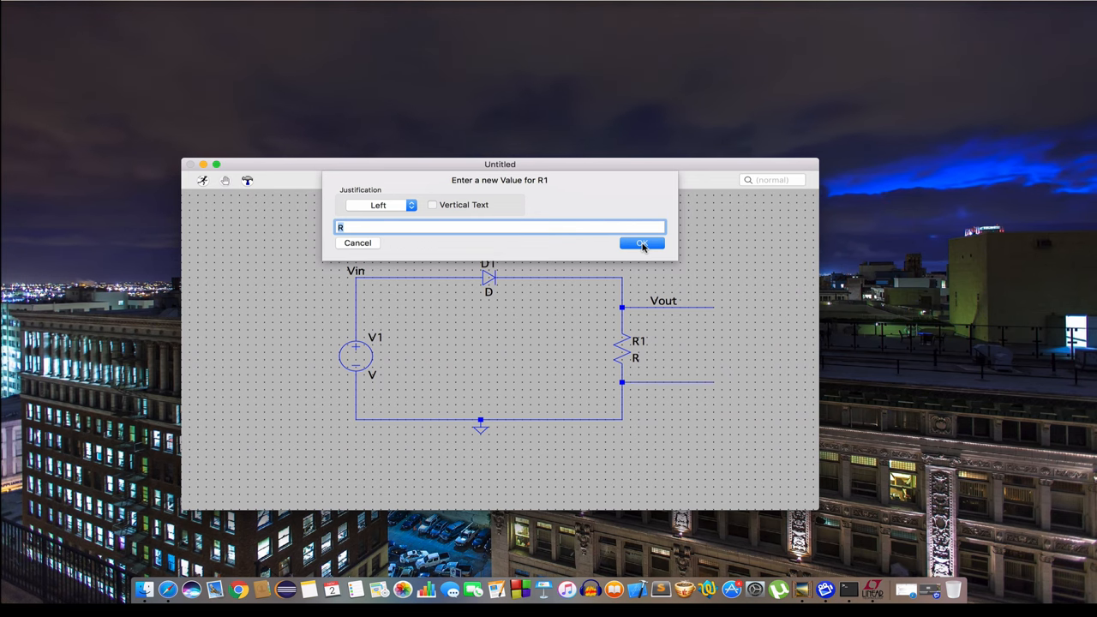
{"action": "left_click", "coordinate": [641, 244]}
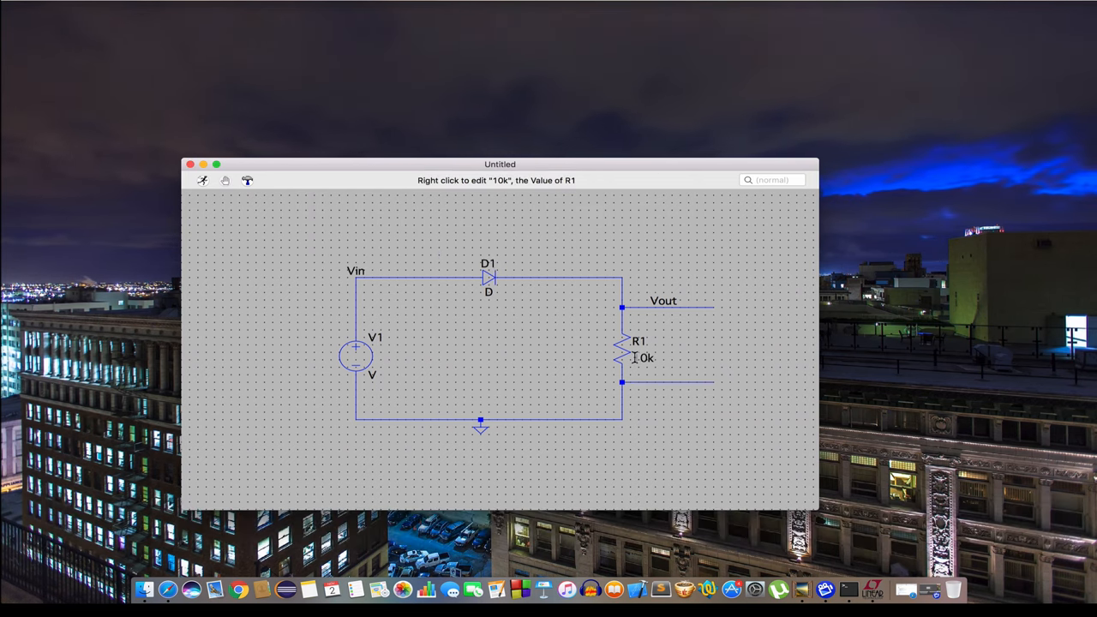
Pick the 1N4148 model for diode D1 from the diode database
{"action": "right_click", "coordinate": [487, 272]}
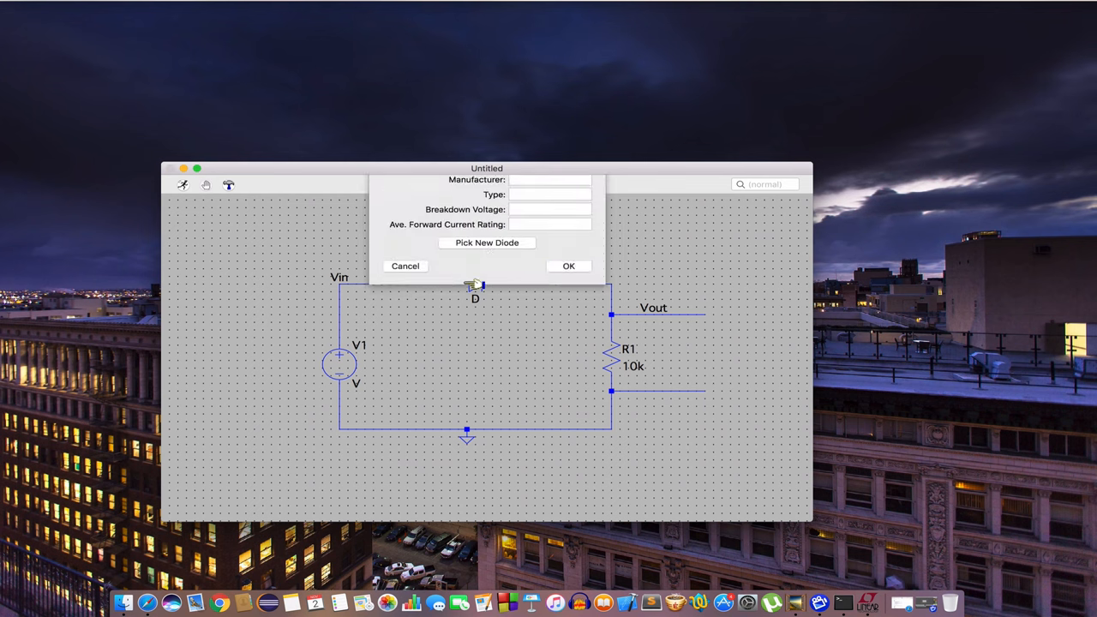
{"action": "left_click", "coordinate": [487, 243]}
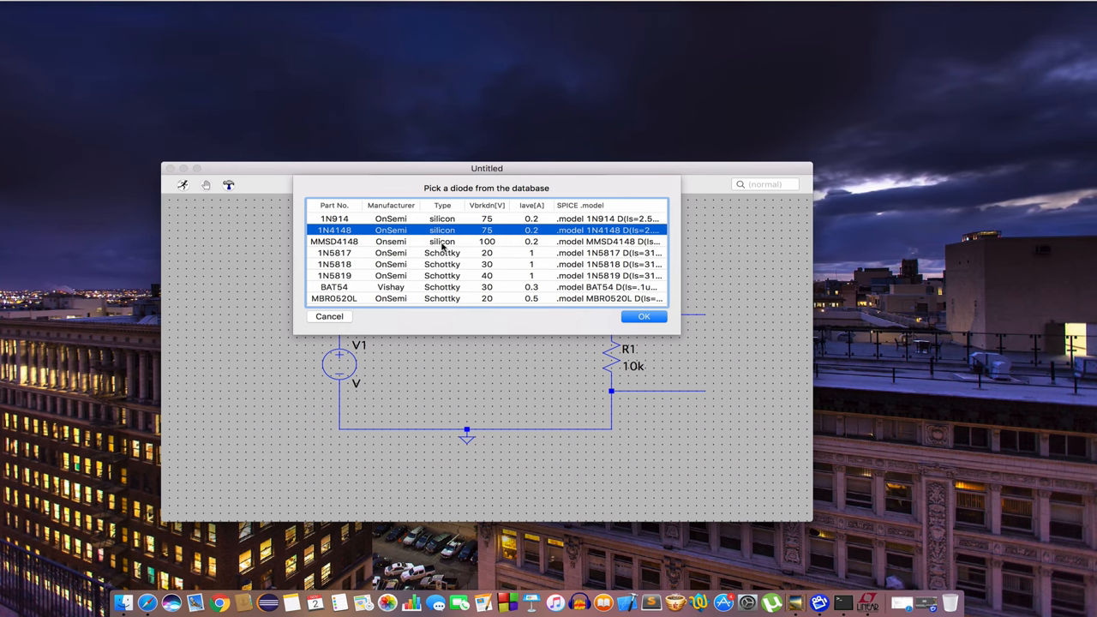
{"action": "left_click", "coordinate": [644, 315]}
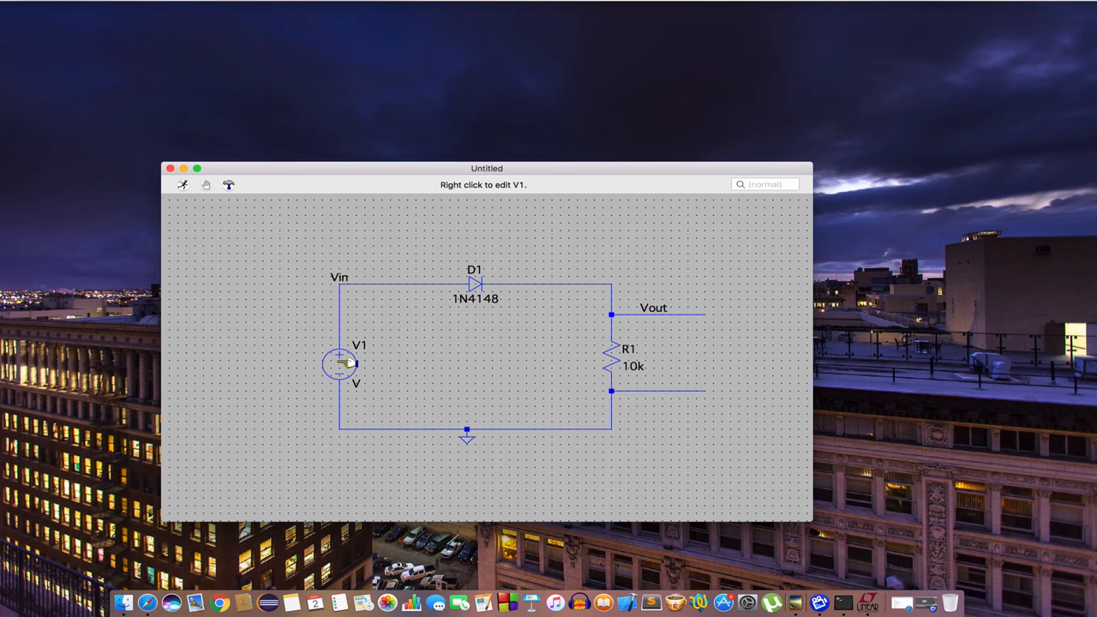
{"action": "mouse_move", "coordinate": [374, 367]}
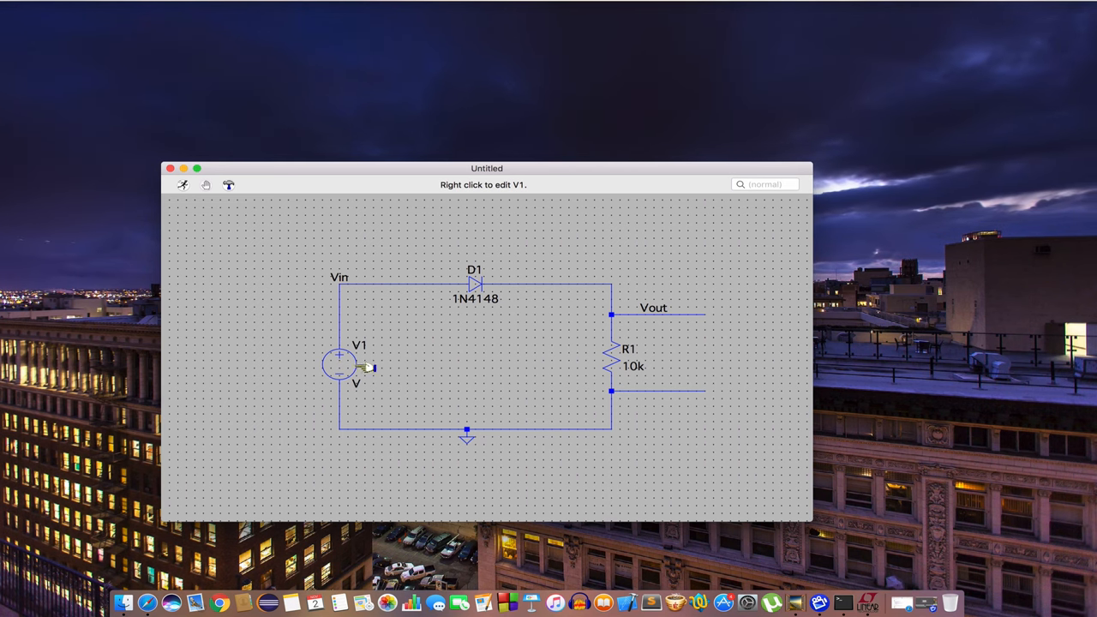
Make V1 a SINE source with DC offset 0, amplitude 5 V and frequency 1000 Hz
{"action": "right_click", "coordinate": [339, 367]}
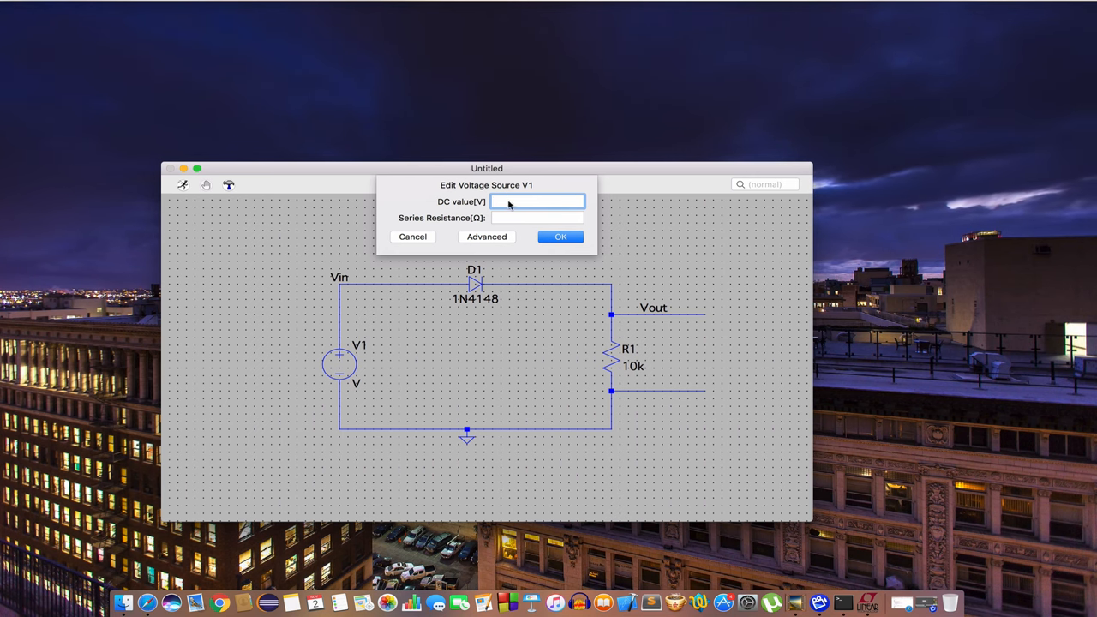
{"action": "left_click", "coordinate": [534, 200]}
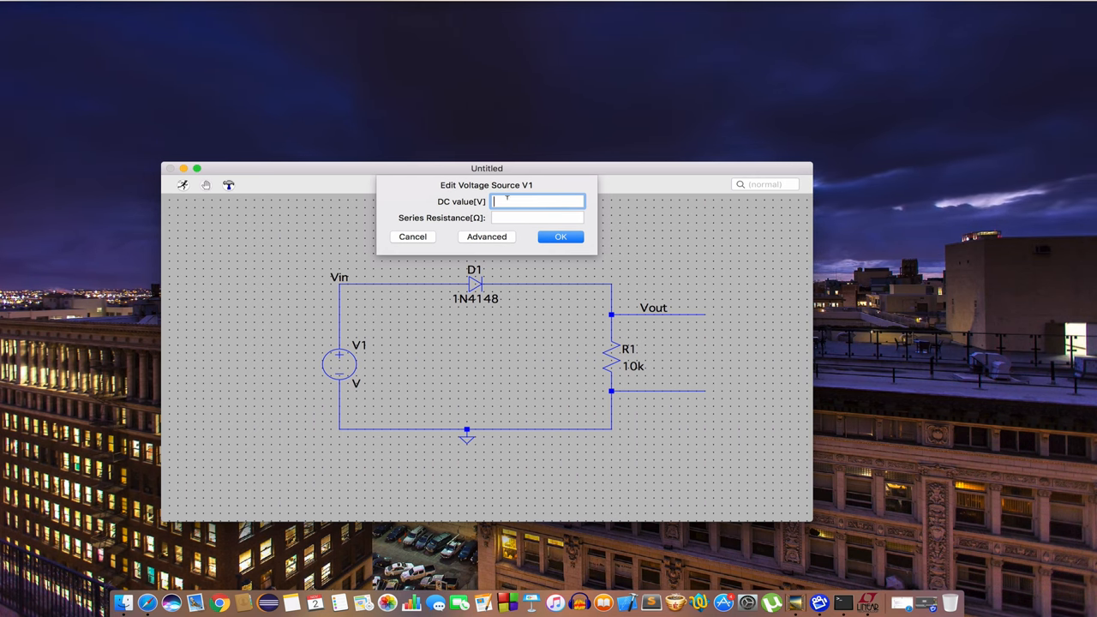
{"action": "left_click", "coordinate": [487, 236]}
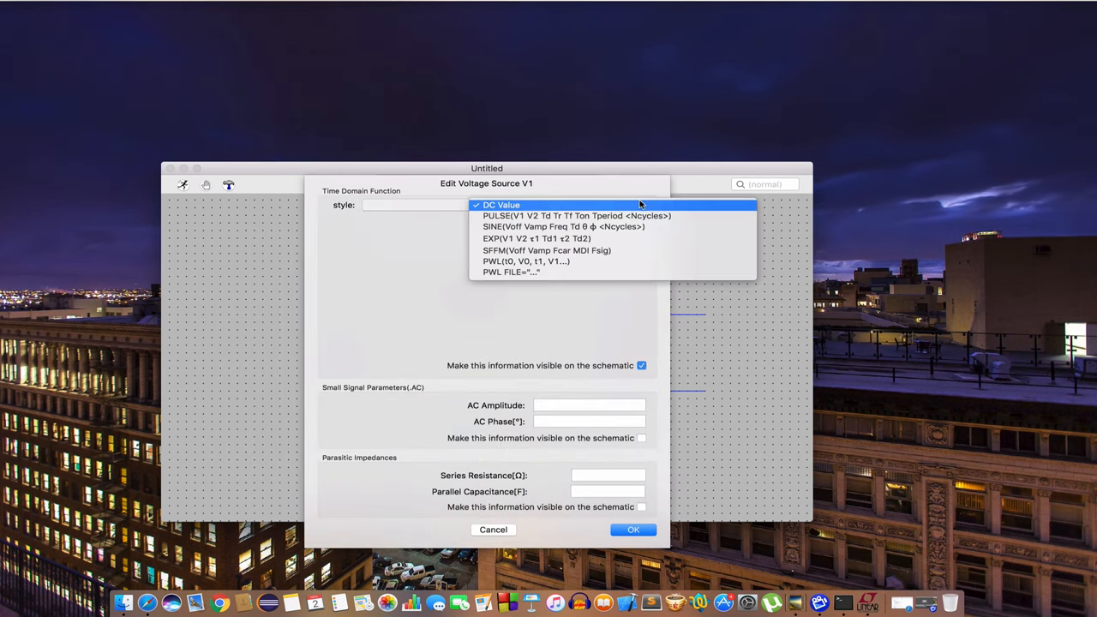
{"action": "left_click", "coordinate": [562, 227]}
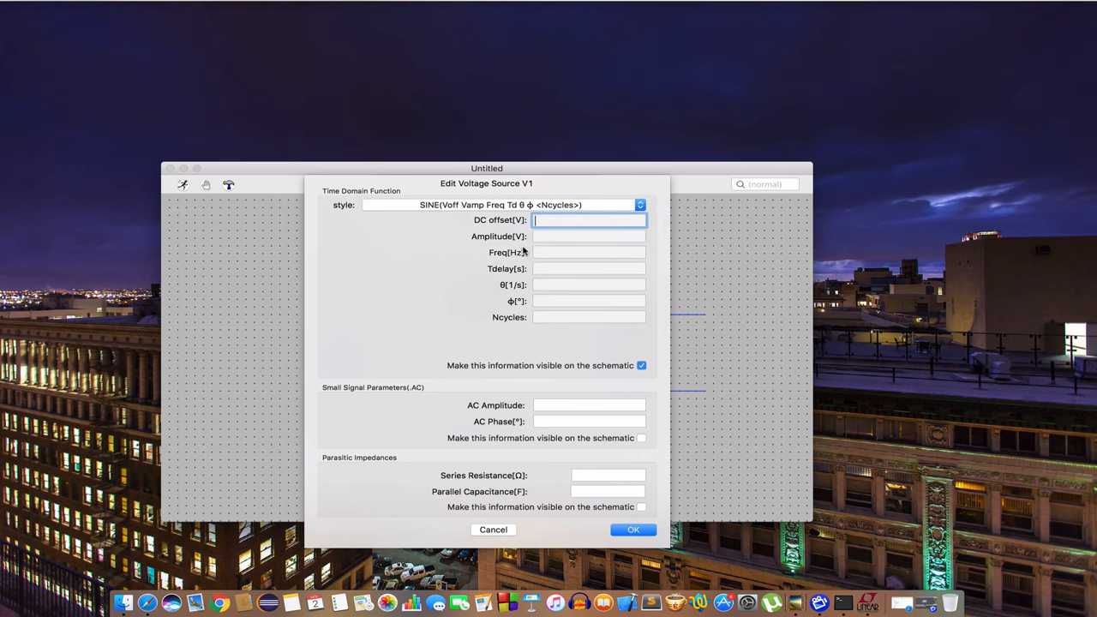
{"action": "type", "text": "0"}
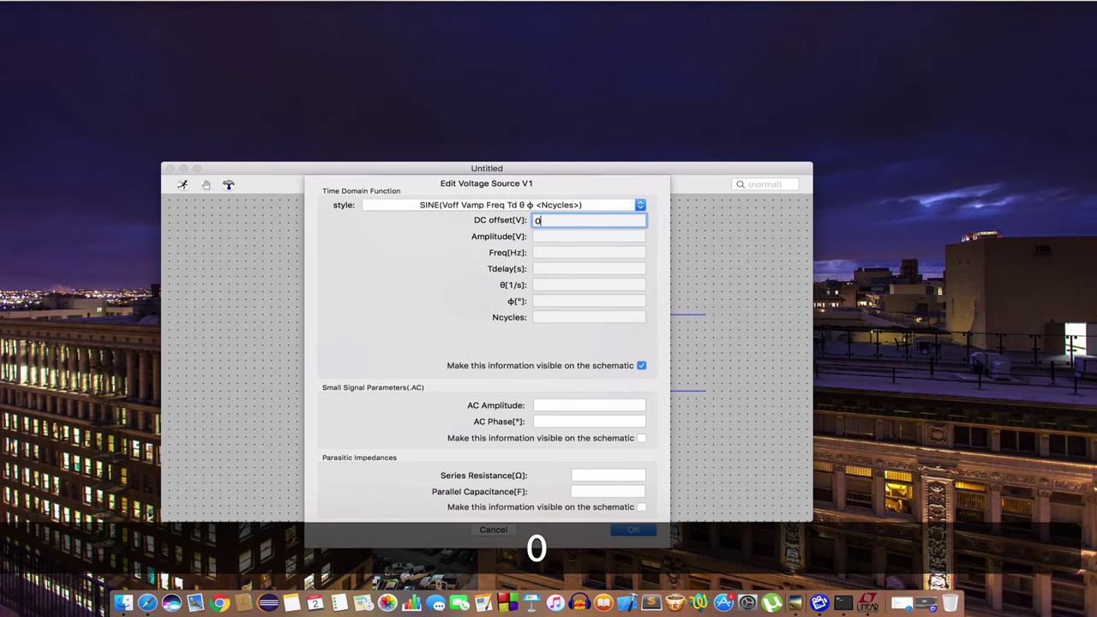
{"action": "left_click", "coordinate": [589, 236]}
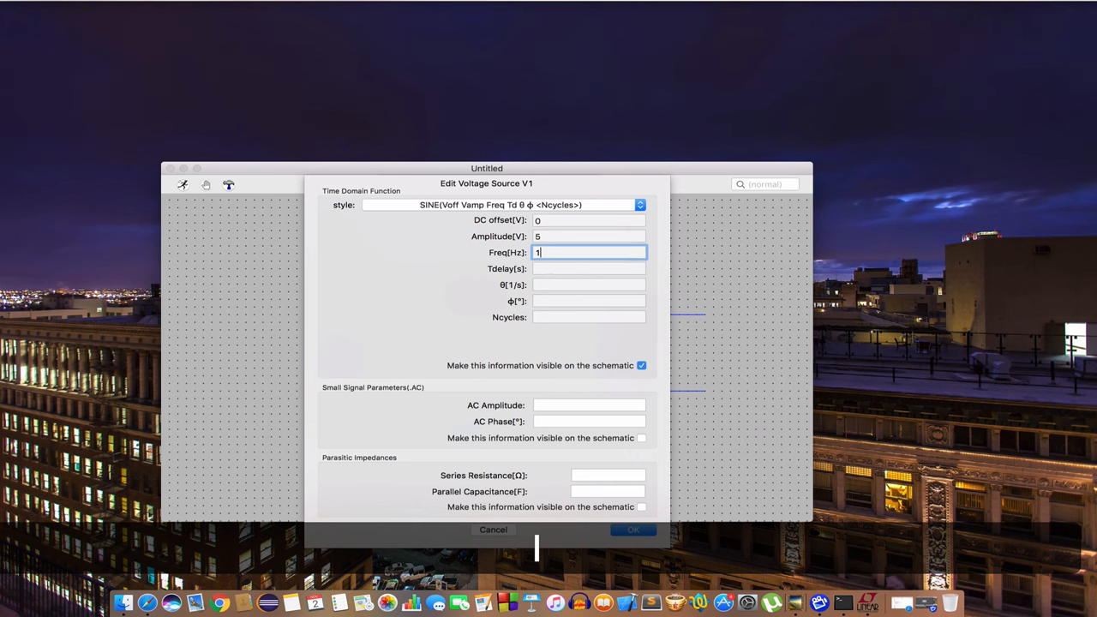
{"action": "type", "text": "000"}
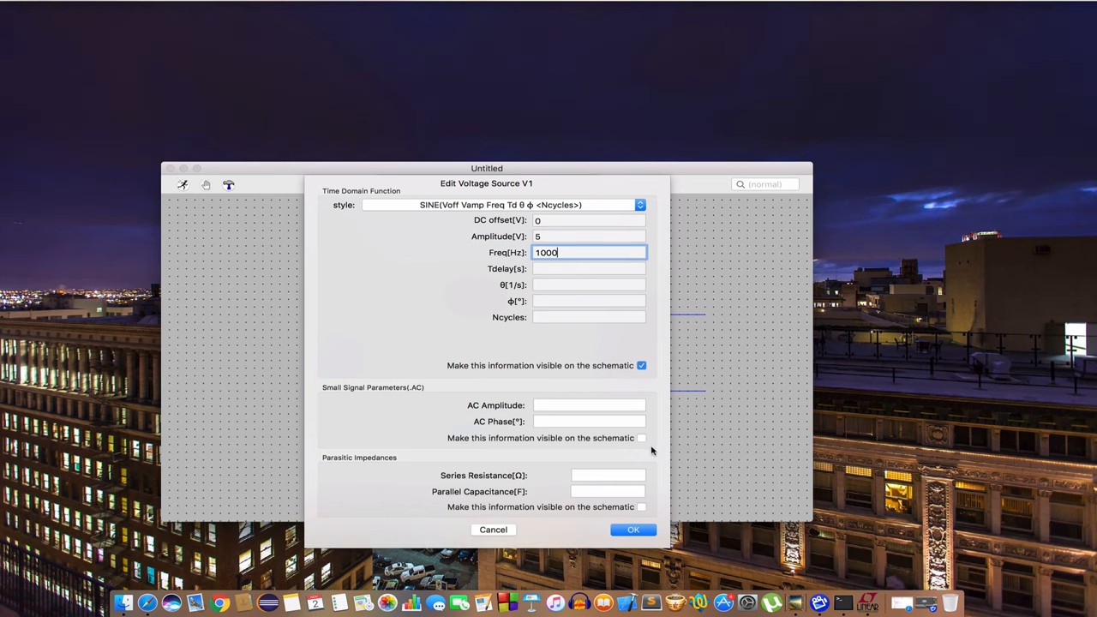
{"action": "left_click", "coordinate": [632, 529]}
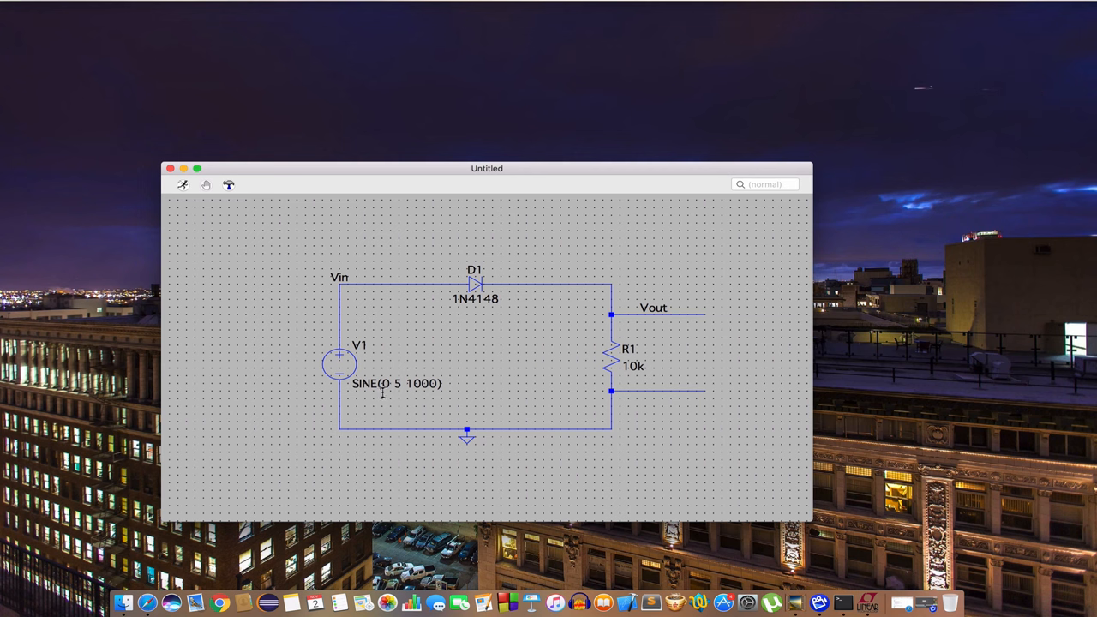
{"action": "mouse_move", "coordinate": [351, 383]}
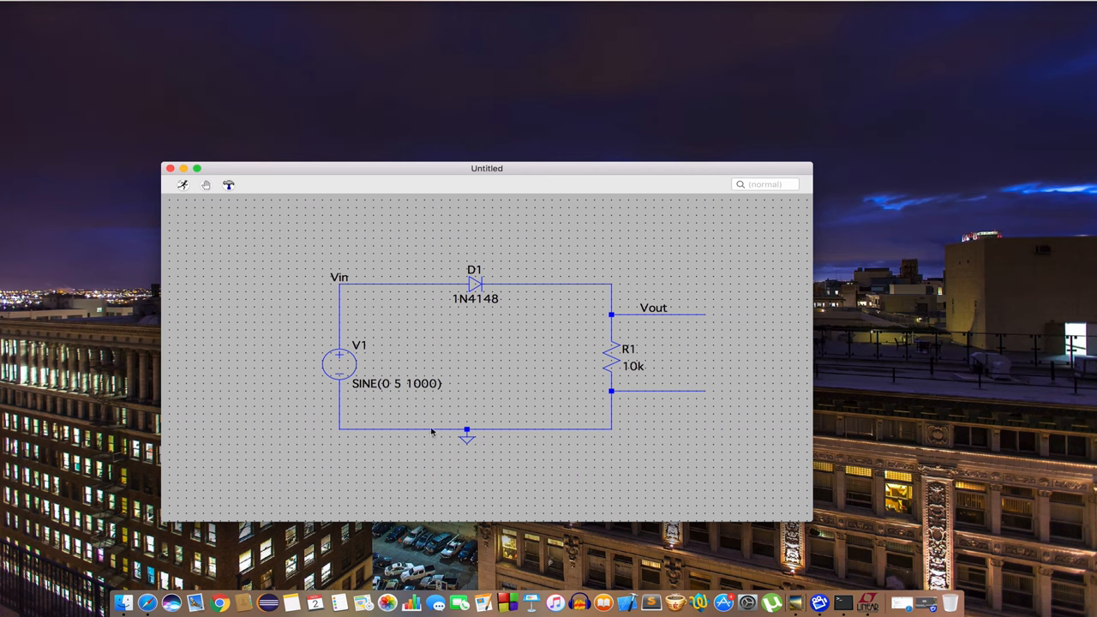
{"action": "mouse_move", "coordinate": [528, 339]}
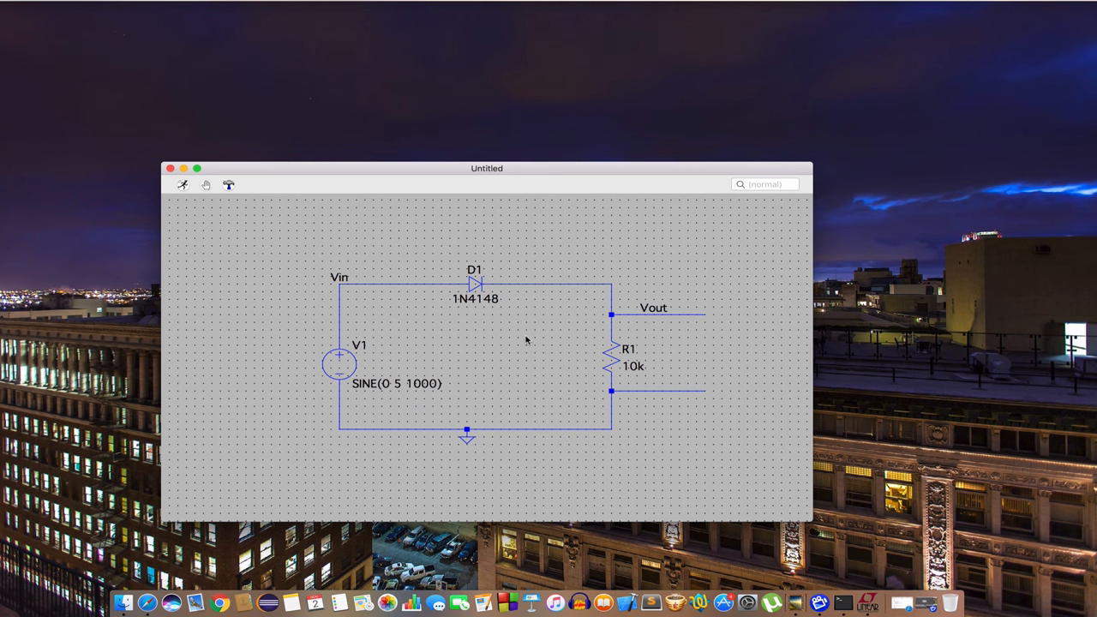
{"action": "mouse_move", "coordinate": [596, 308]}
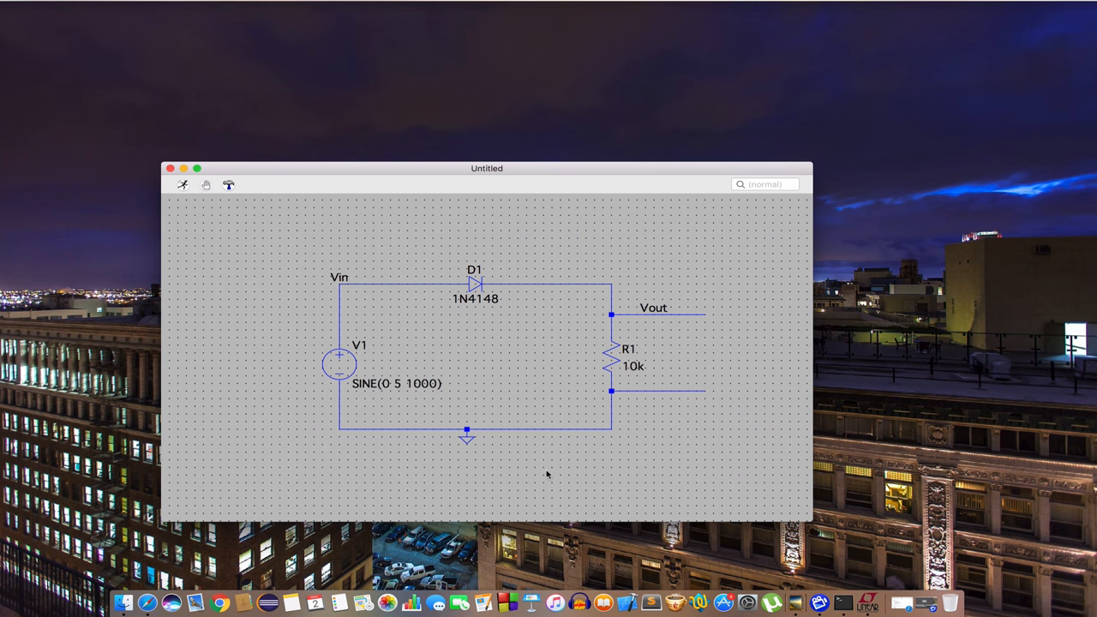
{"action": "right_click", "coordinate": [549, 415]}
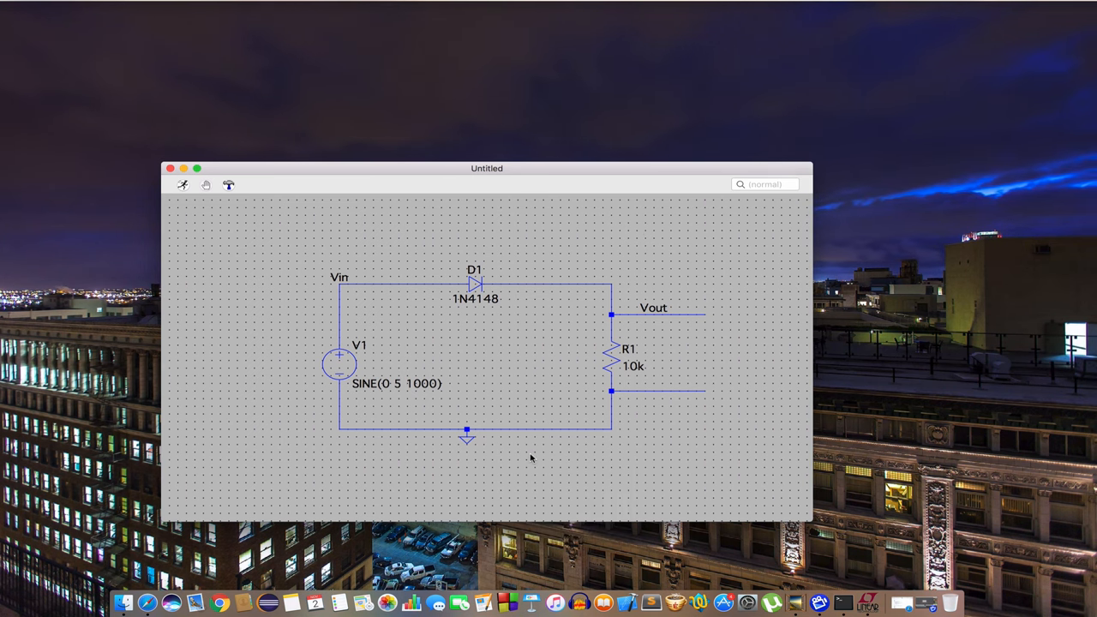
Add a SPICE directive and bring up the analysis command helper for it
{"action": "right_click", "coordinate": [532, 456]}
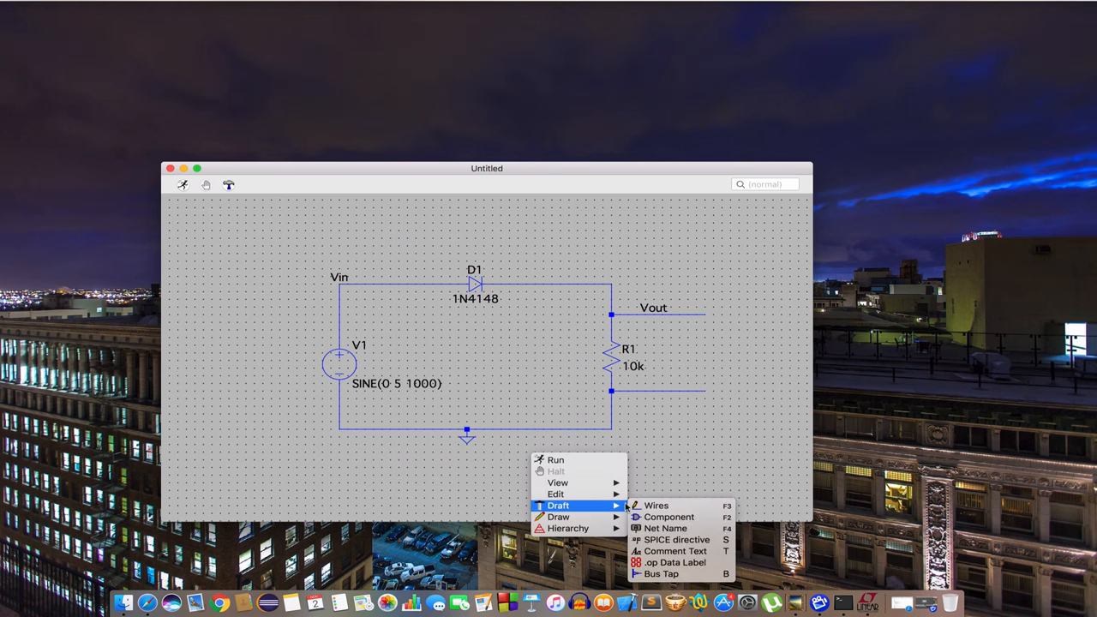
{"action": "mouse_move", "coordinate": [675, 538]}
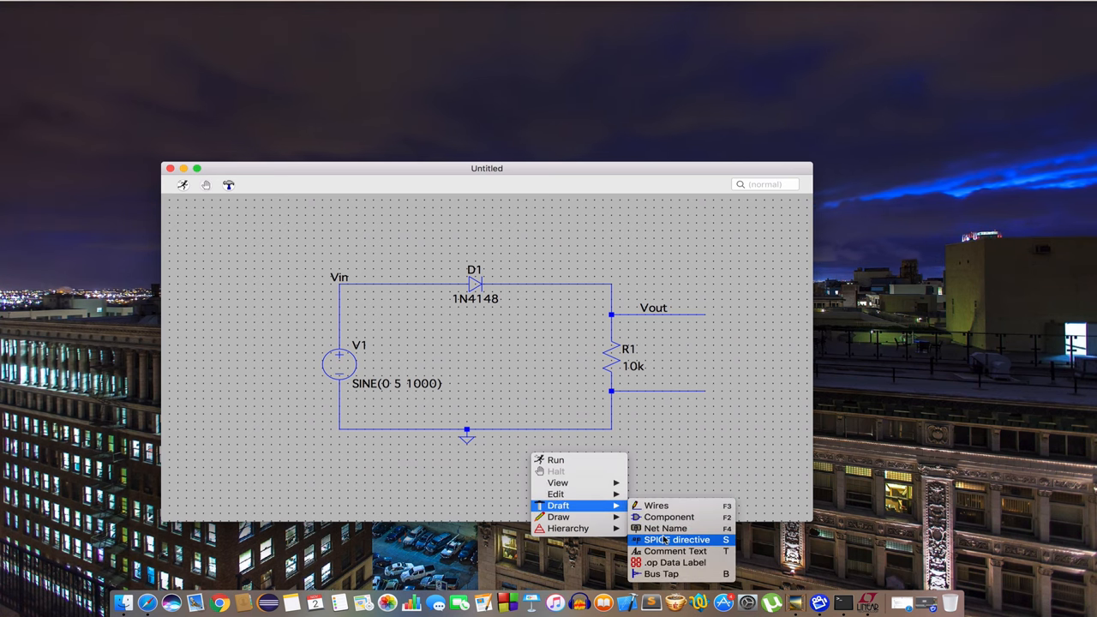
{"action": "left_click", "coordinate": [678, 538]}
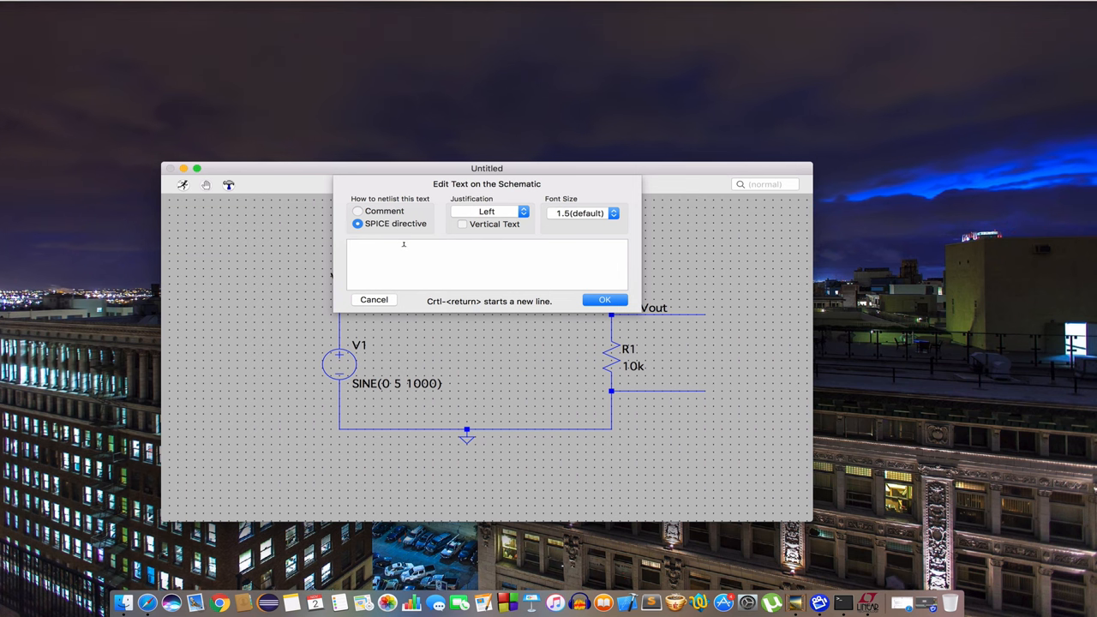
{"action": "right_click", "coordinate": [404, 246]}
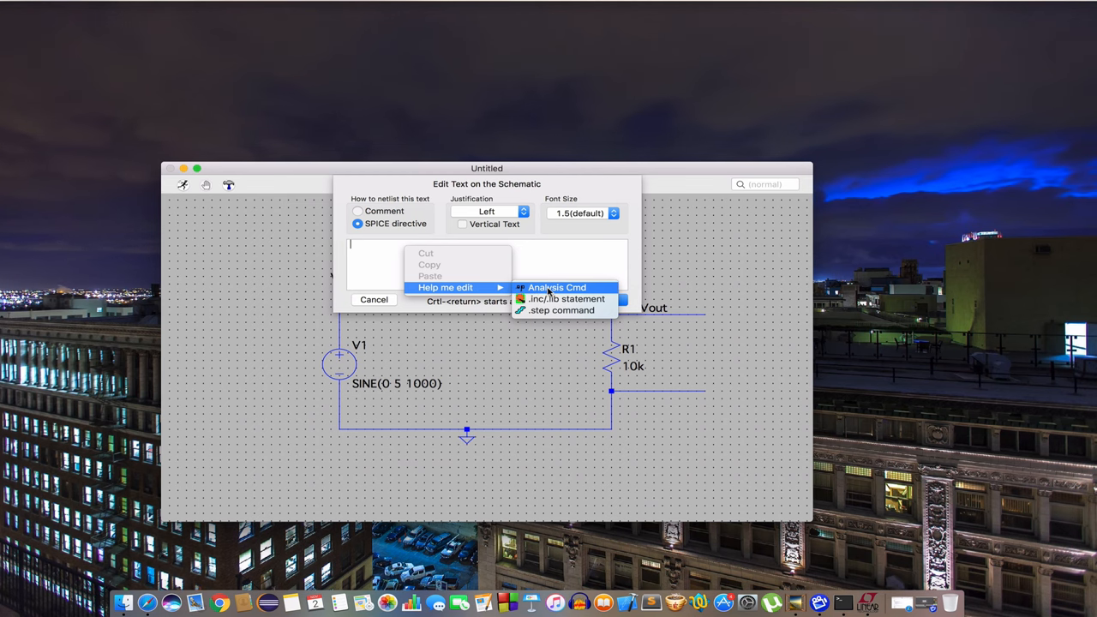
{"action": "left_click", "coordinate": [559, 287]}
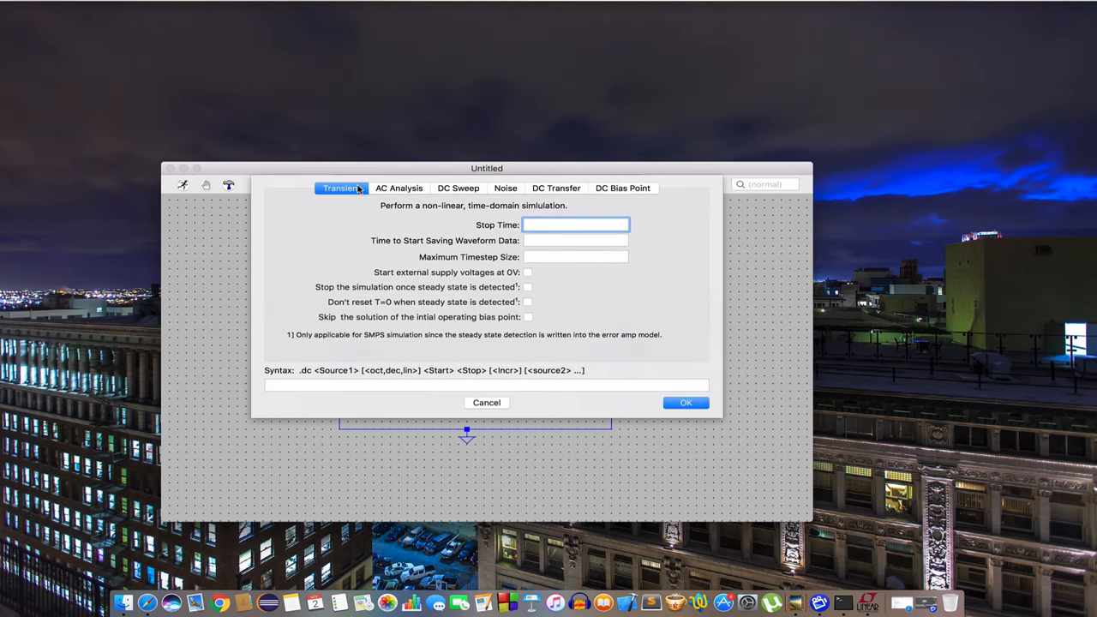
Set a transient analysis with 2ms stop time, giving the .tran 2ms directive
{"action": "left_click", "coordinate": [576, 225]}
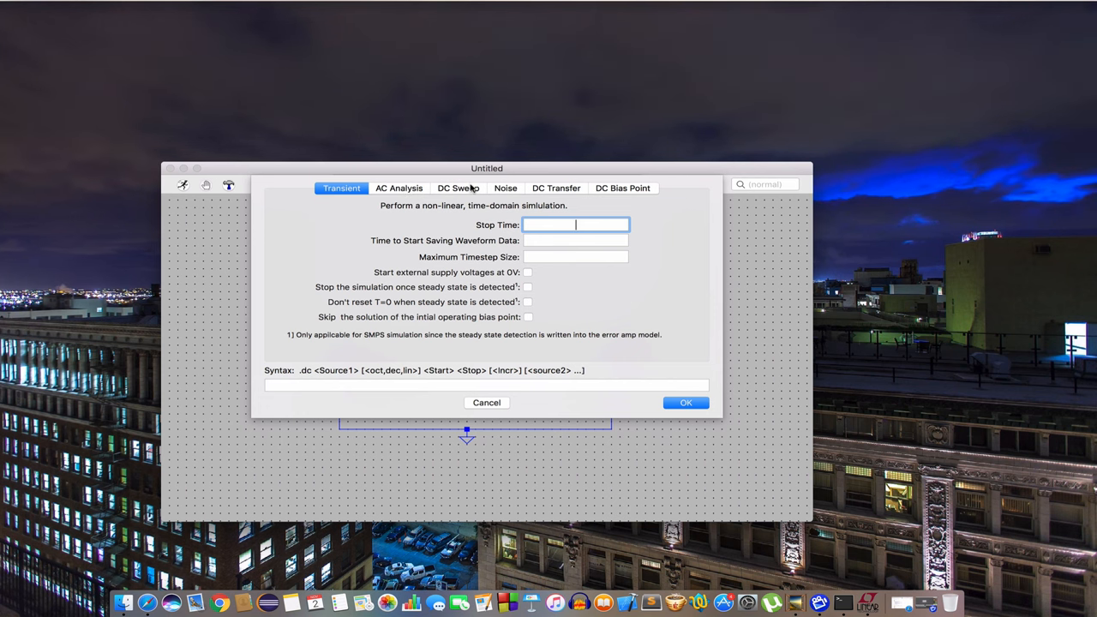
{"action": "mouse_move", "coordinate": [490, 215]}
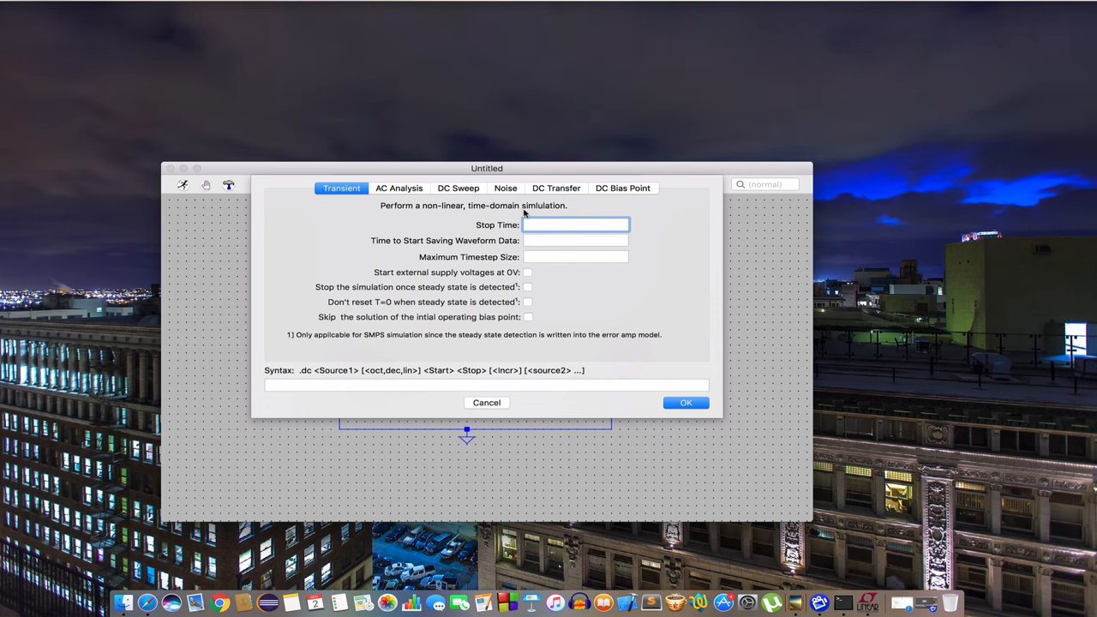
{"action": "type", "text": "2ms"}
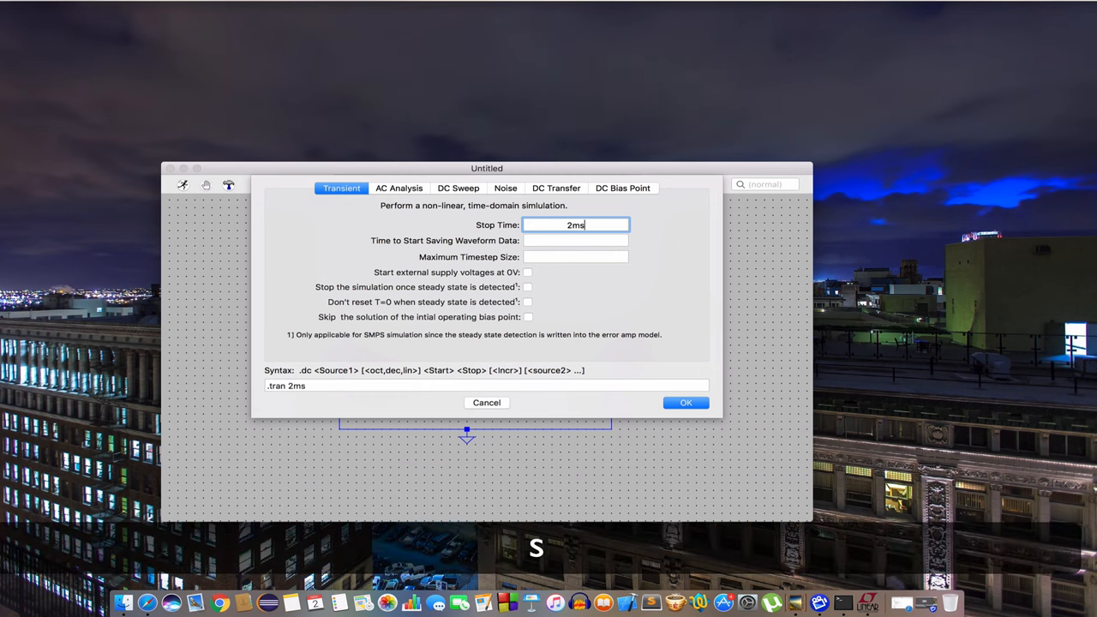
{"action": "left_click", "coordinate": [686, 401]}
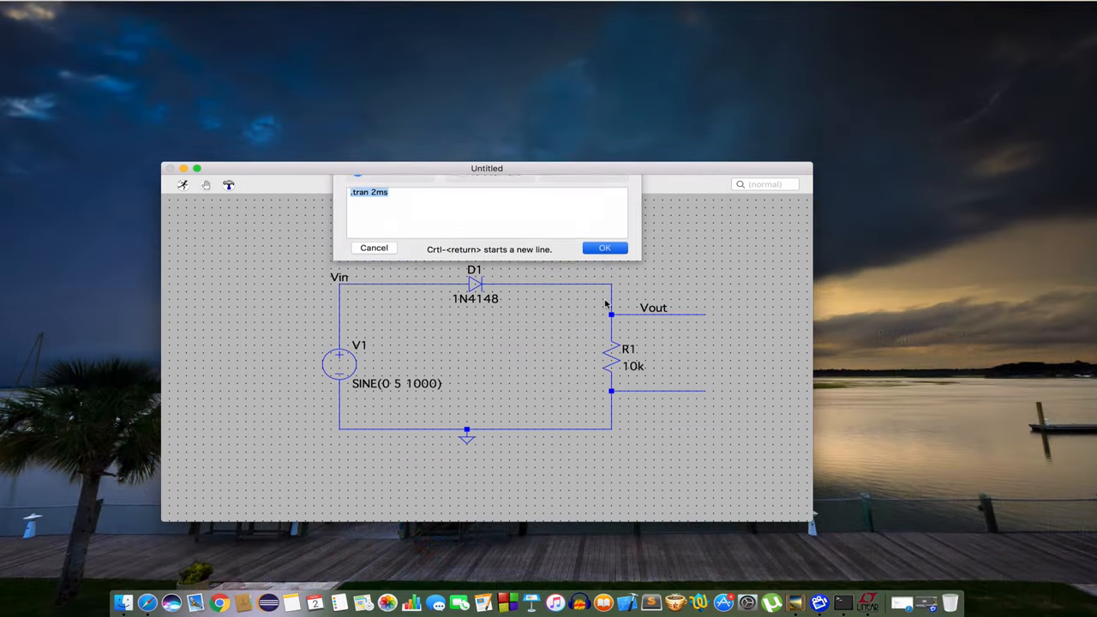
Place .tran 2ms under the circuit, run the simulation and plot V(vin)
{"action": "left_click", "coordinate": [603, 247]}
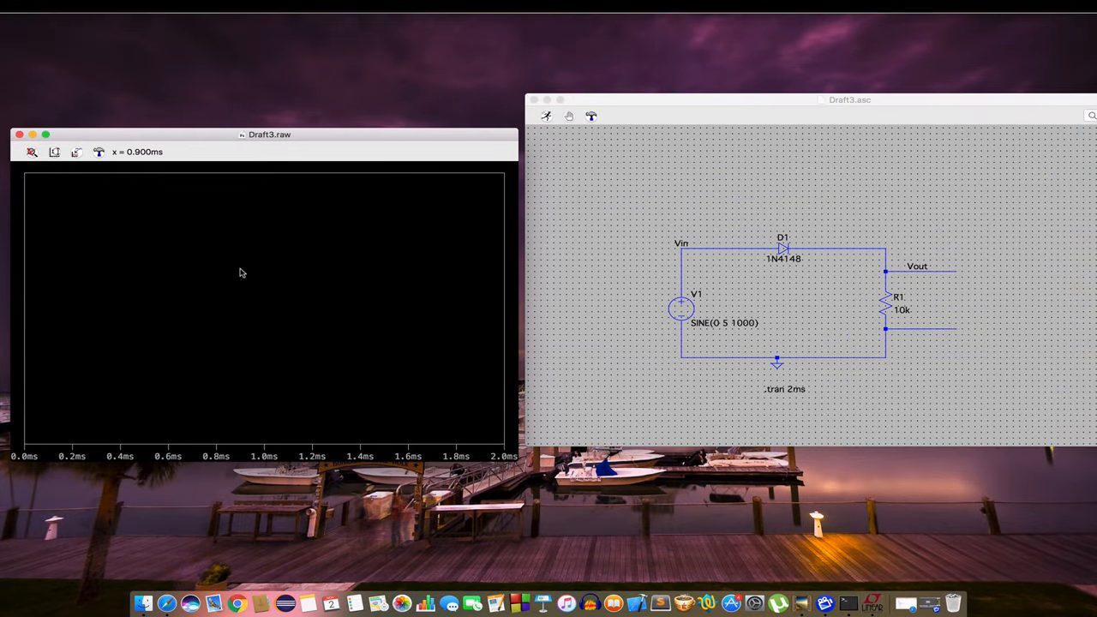
{"action": "right_click", "coordinate": [244, 272]}
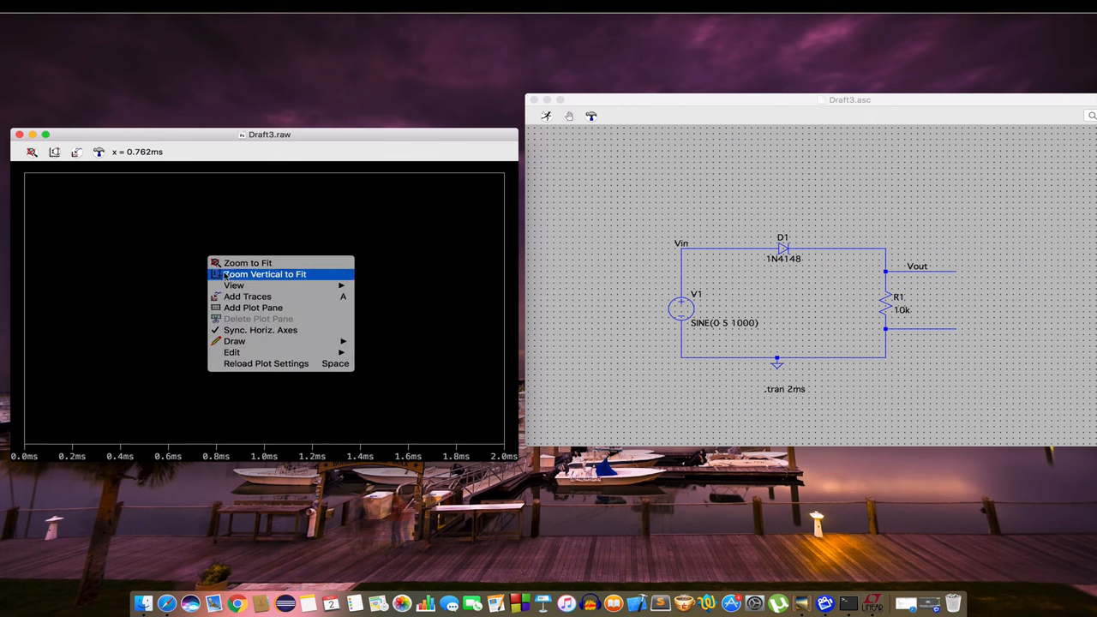
{"action": "left_click", "coordinate": [264, 264]}
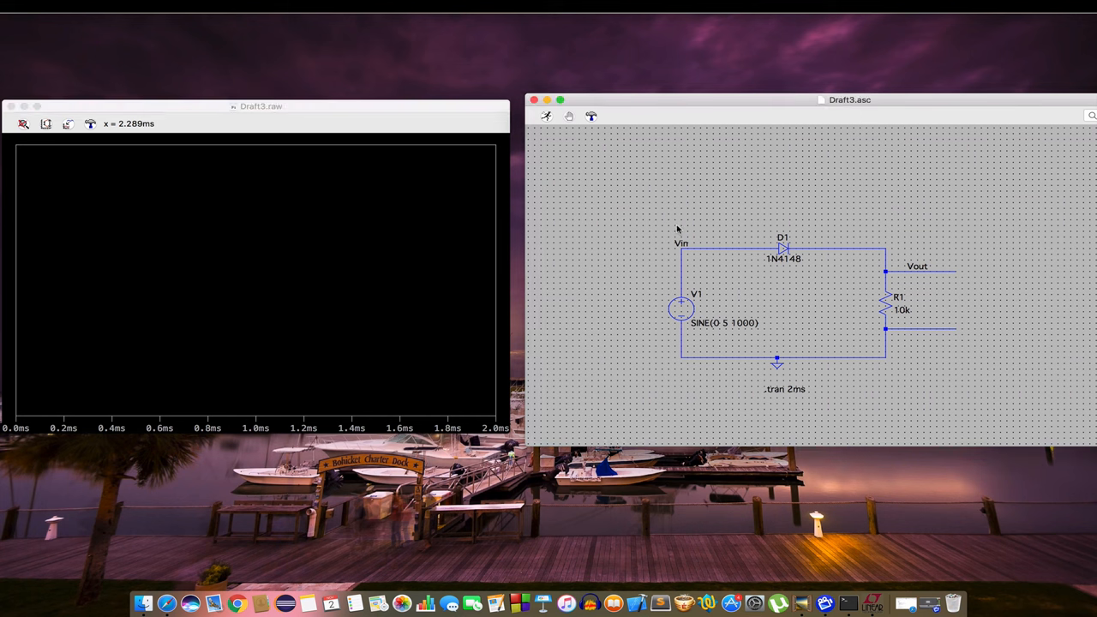
{"action": "left_click", "coordinate": [697, 243]}
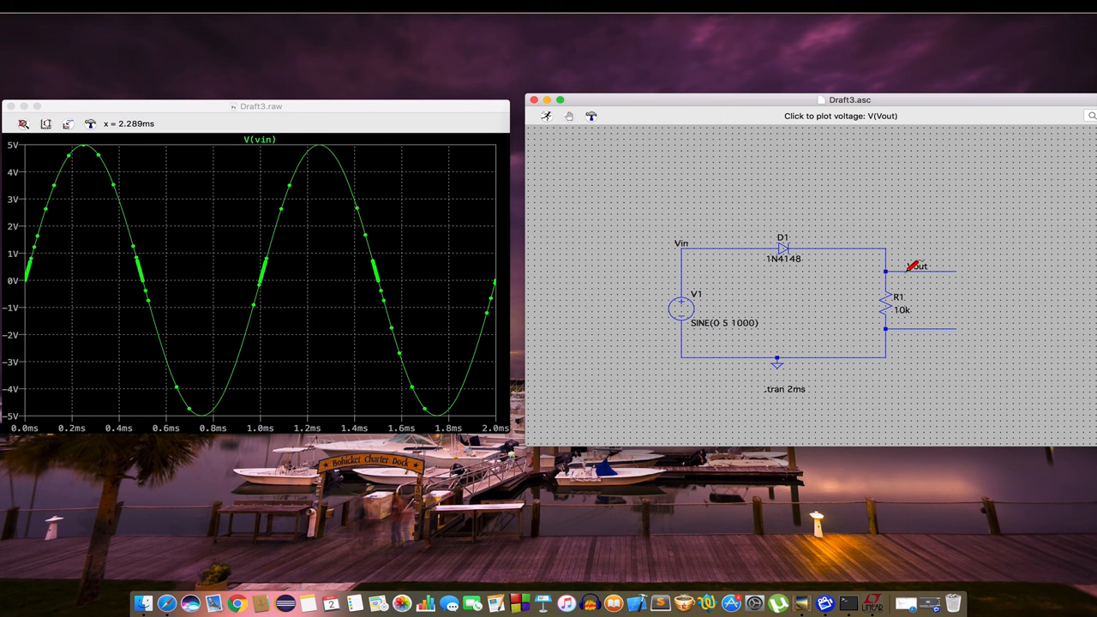
Add the V(vout) trace so the clipped output appears beside the Vin sine
{"action": "left_click", "coordinate": [912, 268]}
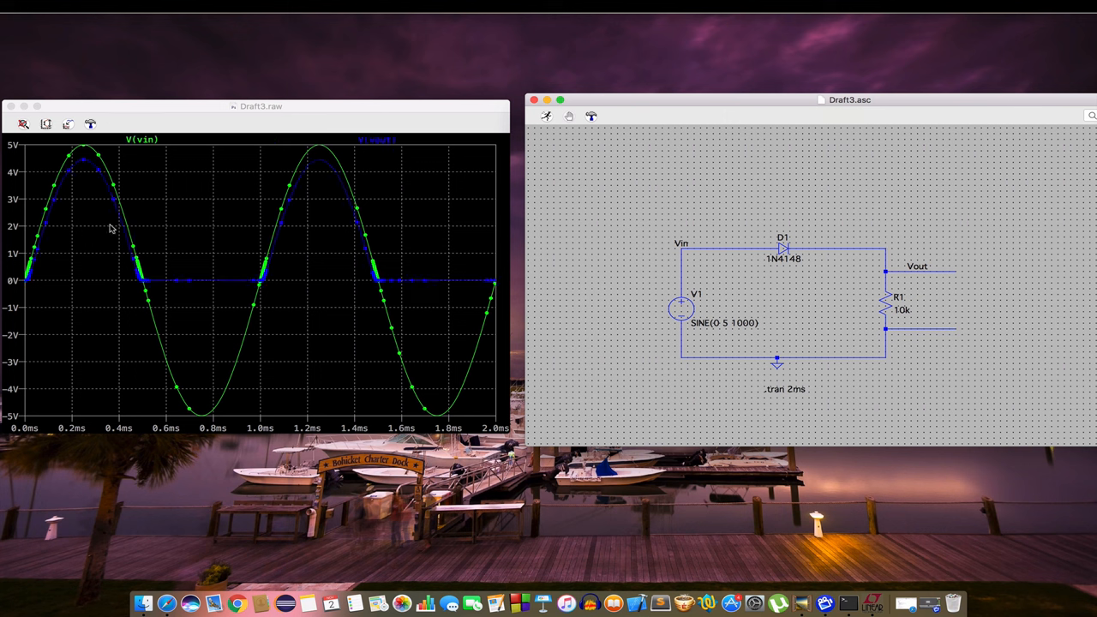
{"action": "mouse_move", "coordinate": [344, 315]}
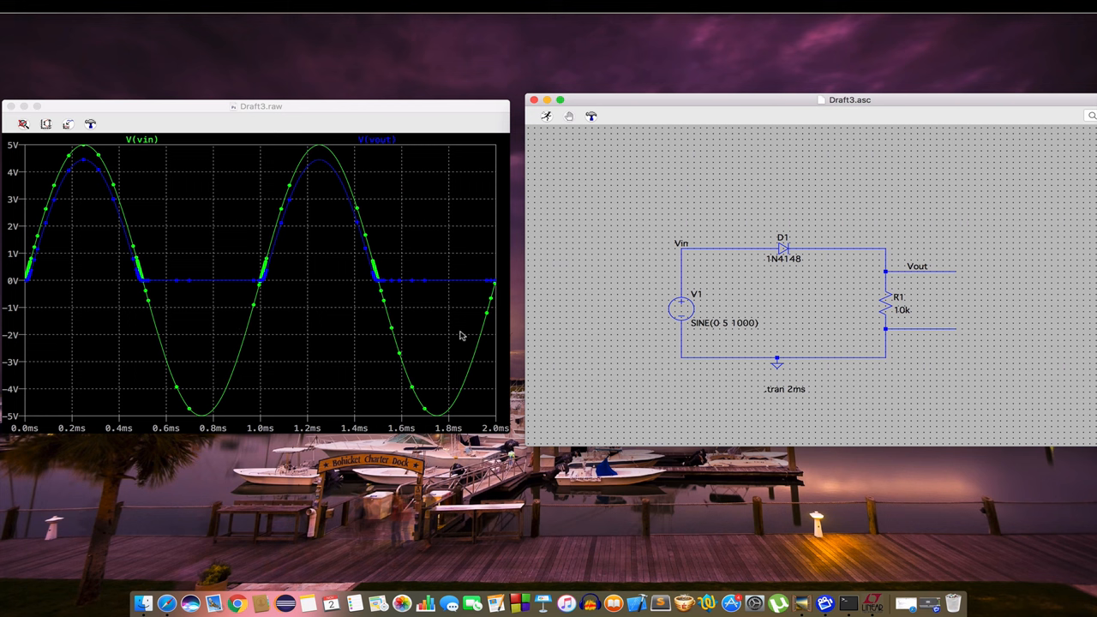
{"action": "mouse_move", "coordinate": [728, 223]}
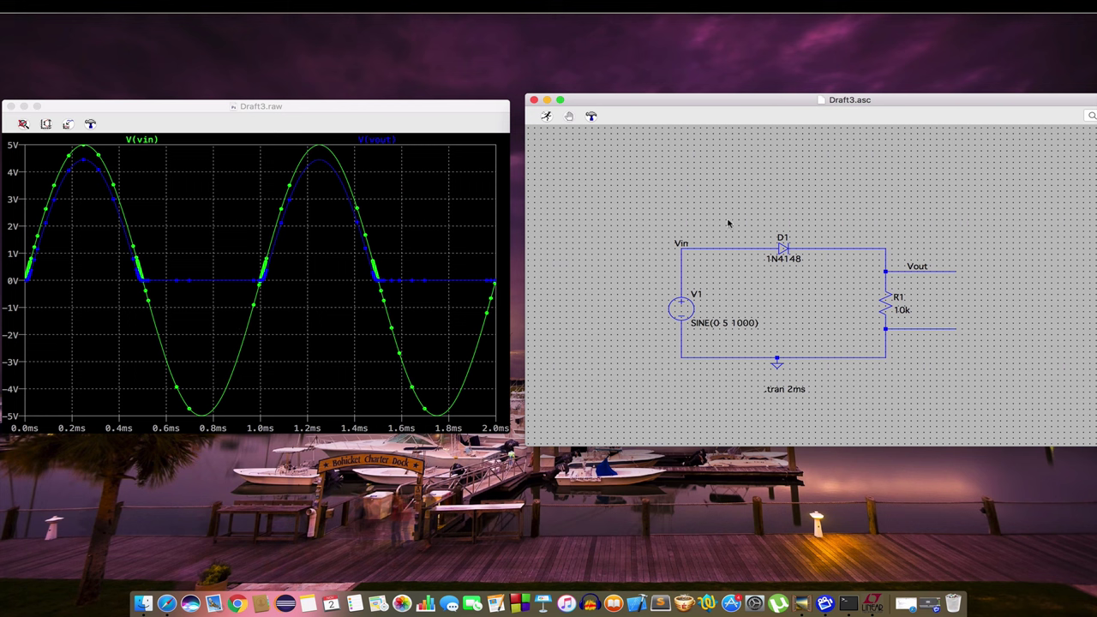
{"action": "mouse_move", "coordinate": [791, 230]}
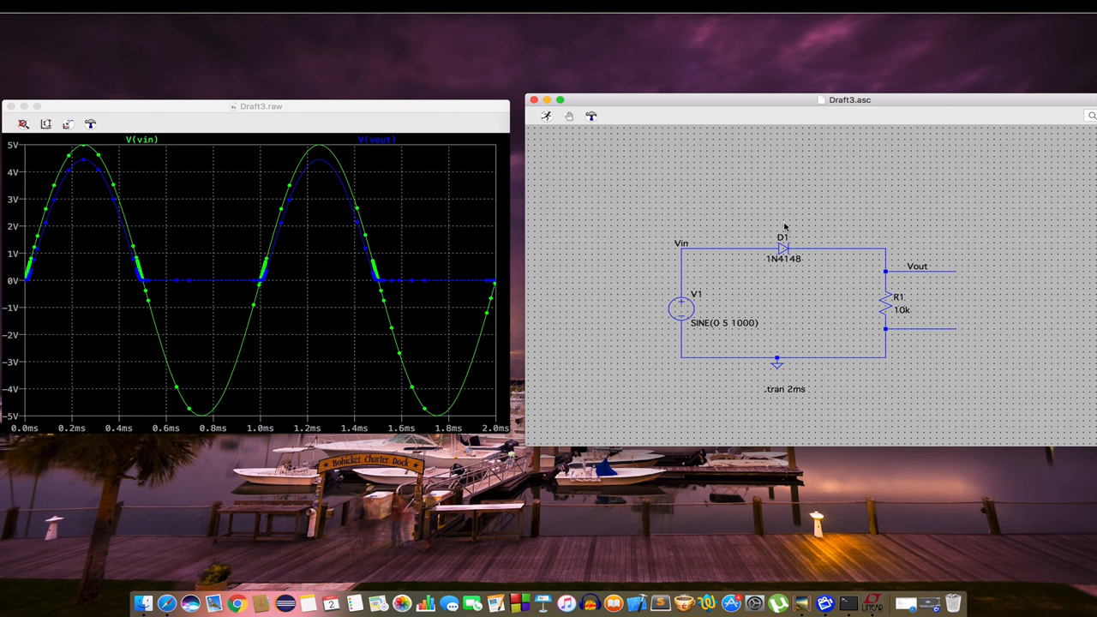
{"action": "mouse_move", "coordinate": [798, 247]}
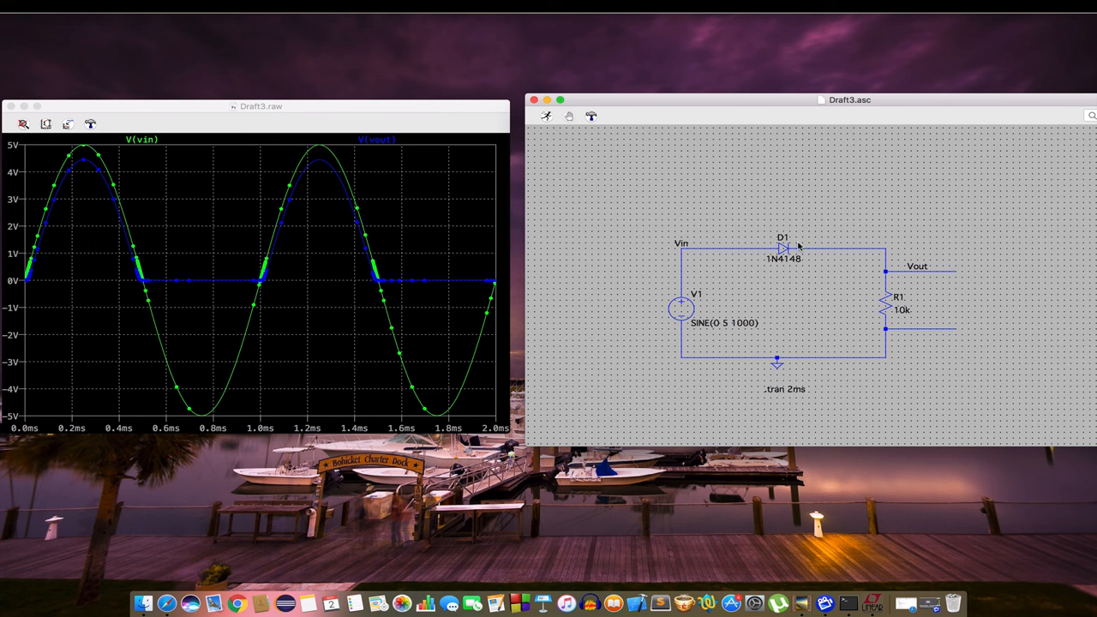
{"action": "mouse_move", "coordinate": [809, 206]}
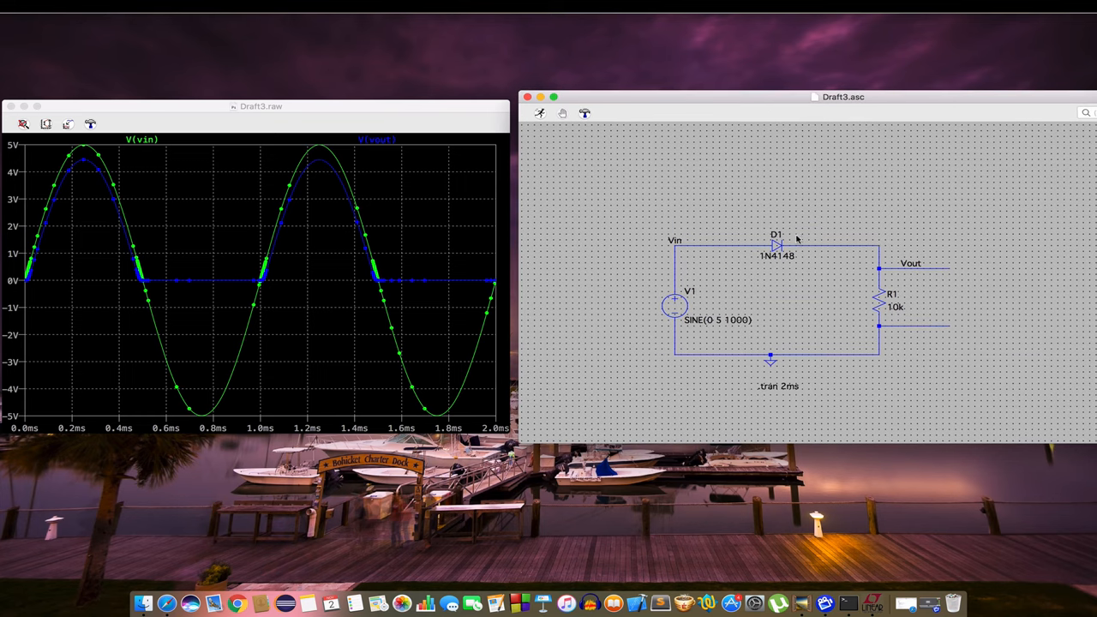
{"action": "mouse_move", "coordinate": [792, 223]}
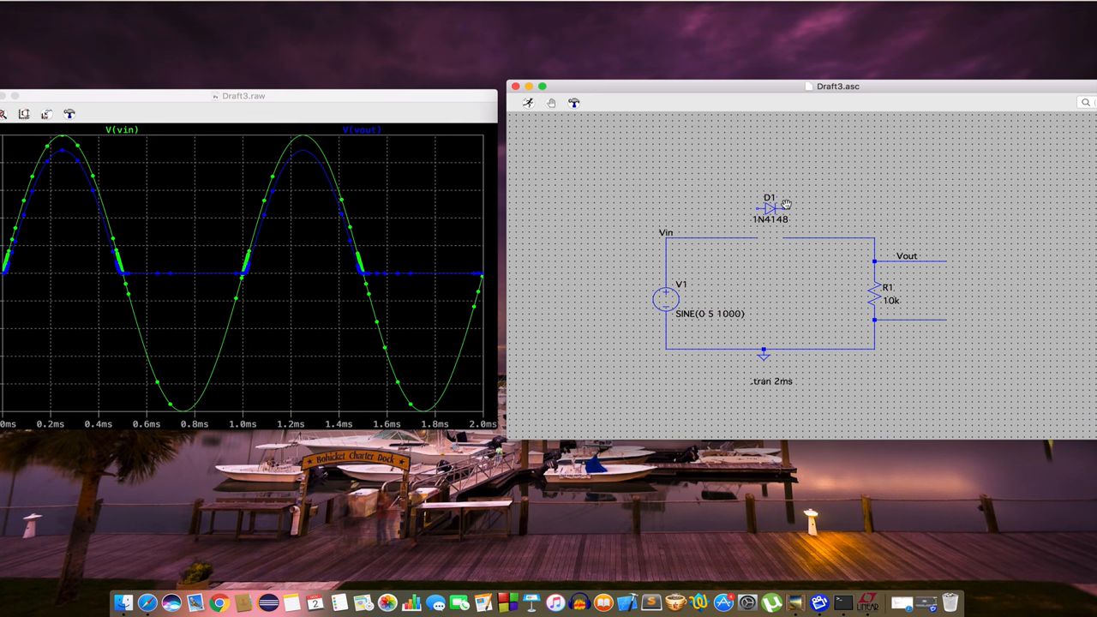
Rotate diode D1 by 180 degrees with two Ctrl+R quarter turns
{"action": "key", "text": "ctrl+r"}
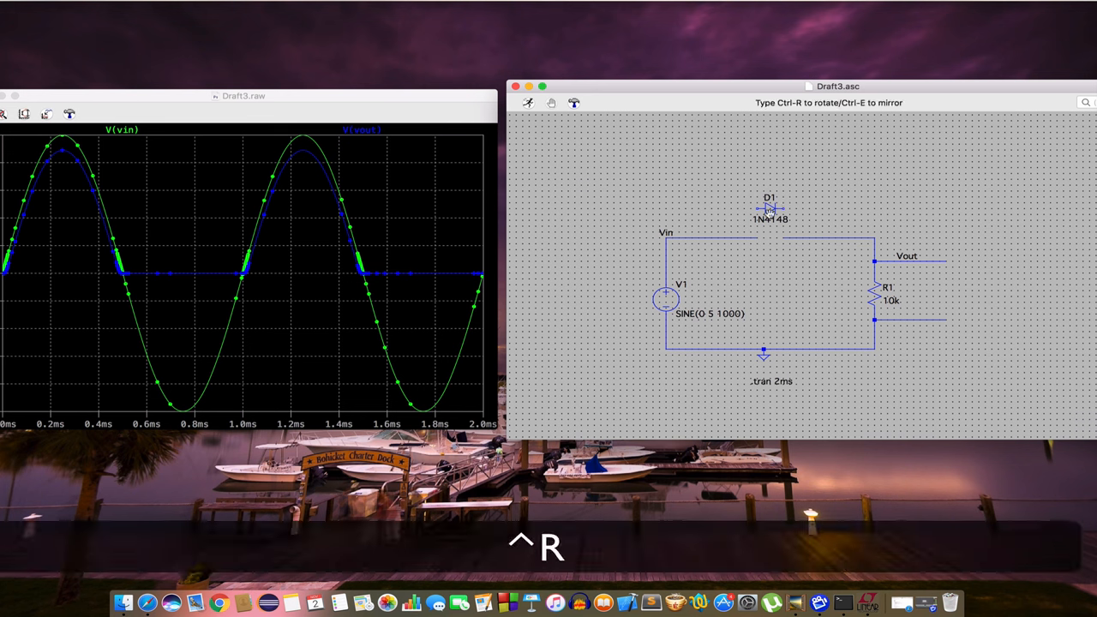
{"action": "key", "text": "ctrl+r"}
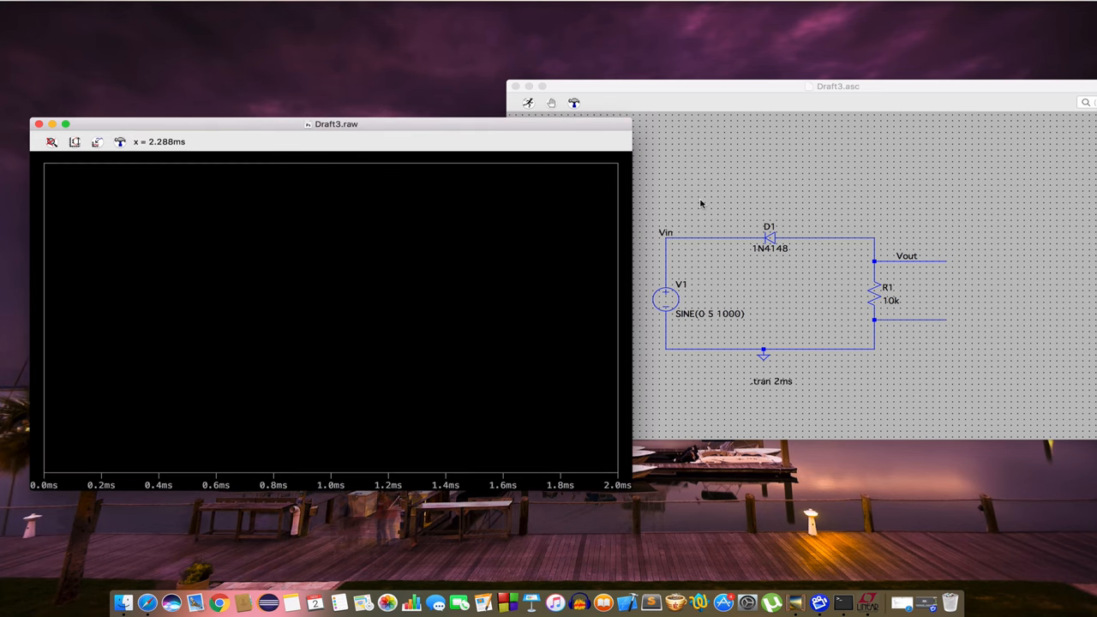
Rerun and replot V(vin) and V(vout), Vout now following the negative half-cycles
{"action": "right_click", "coordinate": [334, 322]}
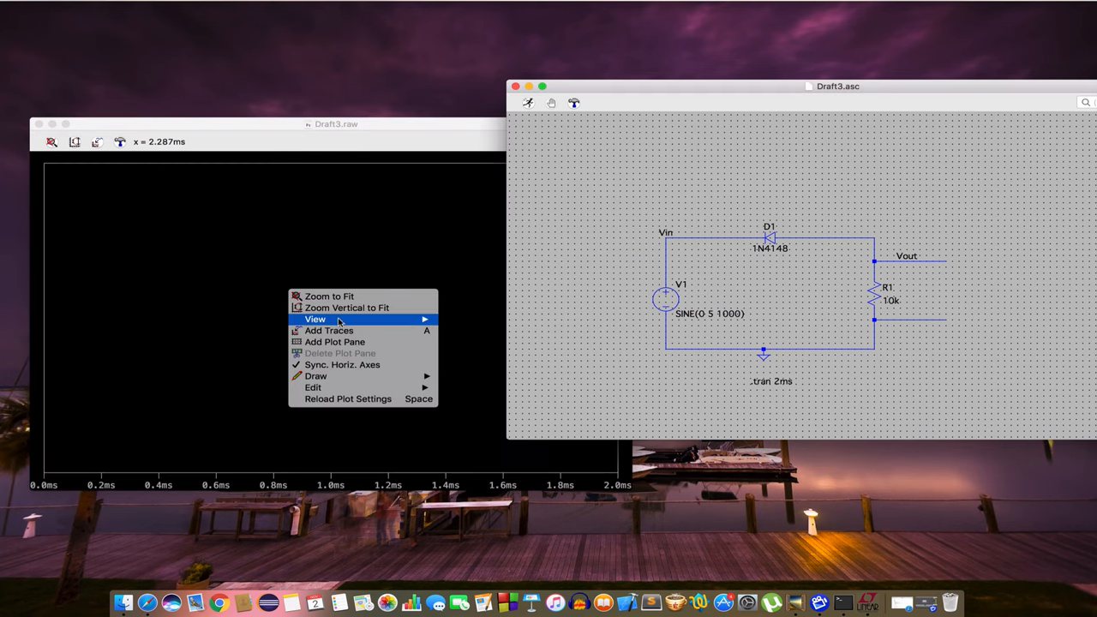
{"action": "left_click", "coordinate": [315, 319]}
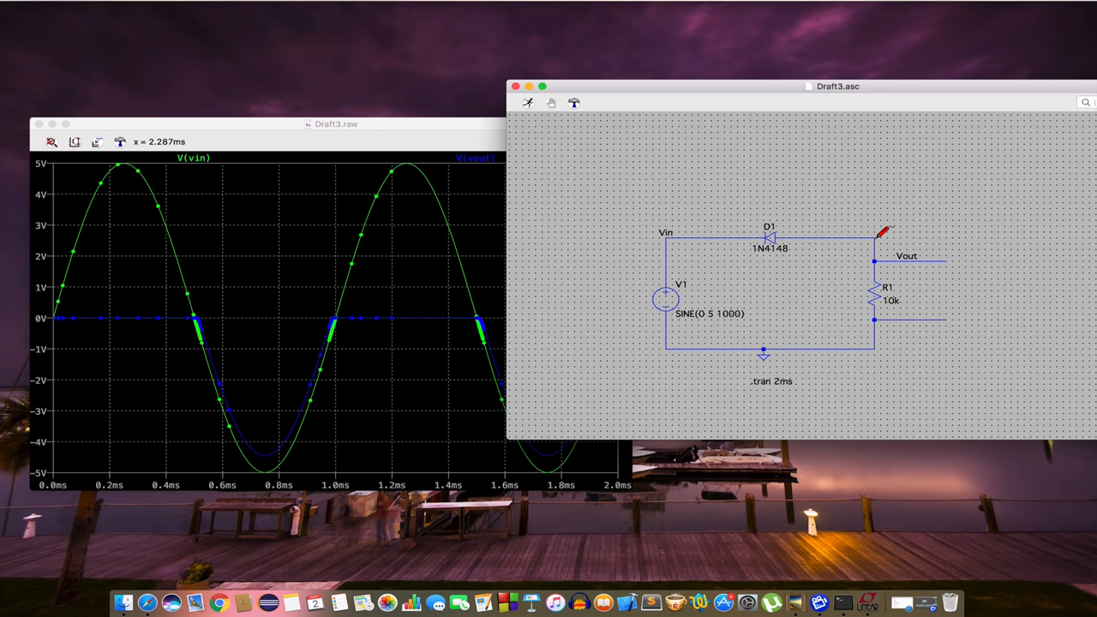
{"action": "left_click_drag", "start_coordinate": [334, 123], "coordinate": [289, 108]}
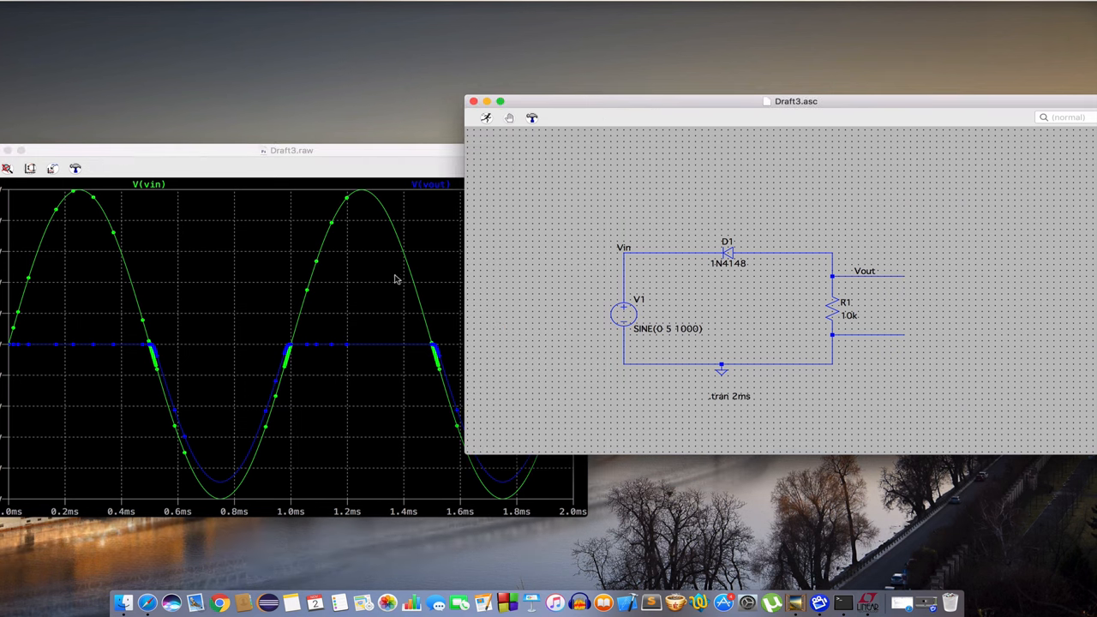
{"action": "mouse_move", "coordinate": [634, 229]}
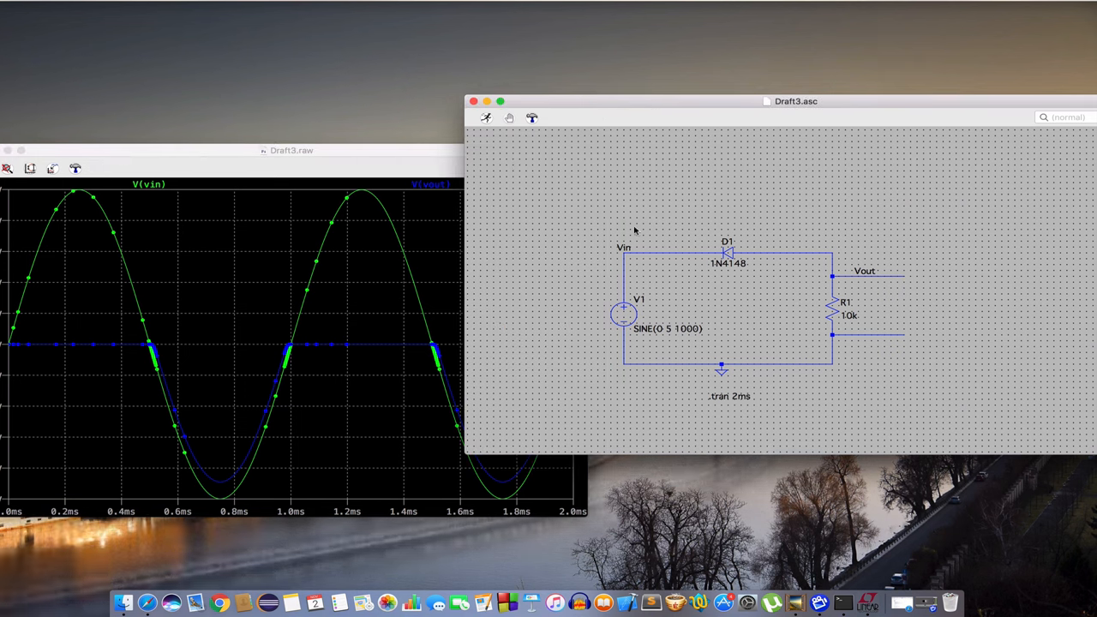
{"action": "mouse_move", "coordinate": [737, 195]}
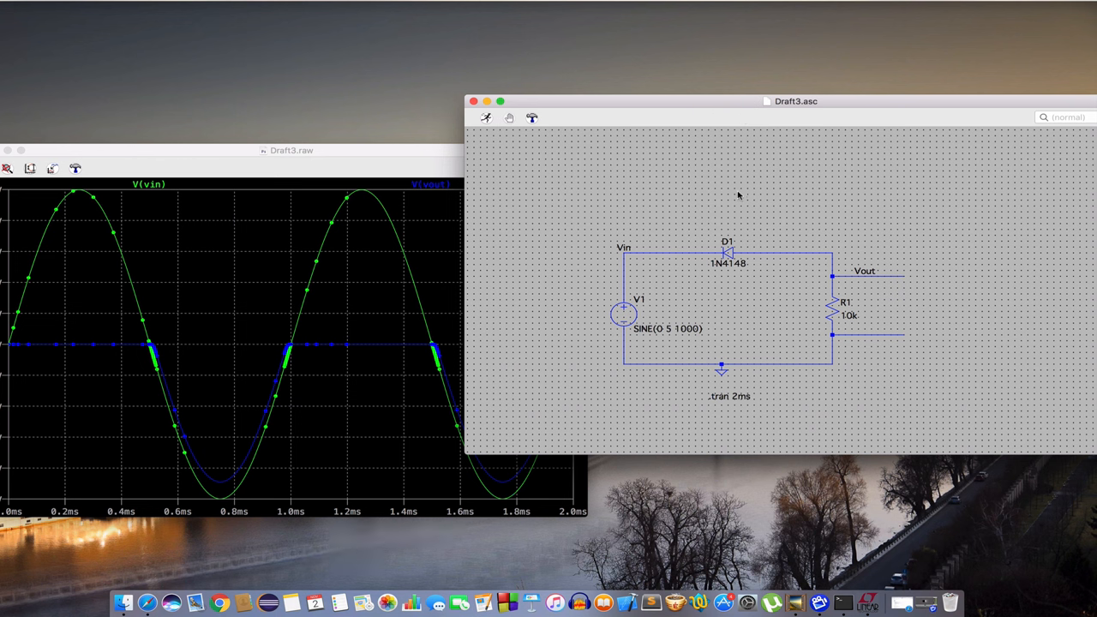
{"action": "mouse_move", "coordinate": [673, 183]}
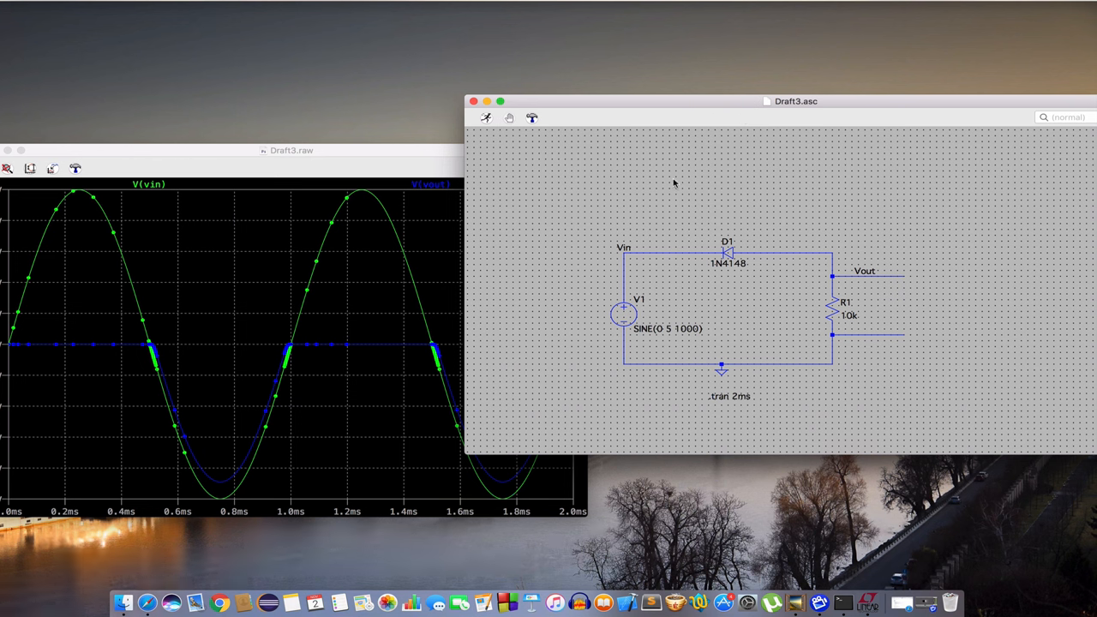
{"action": "mouse_move", "coordinate": [648, 158]}
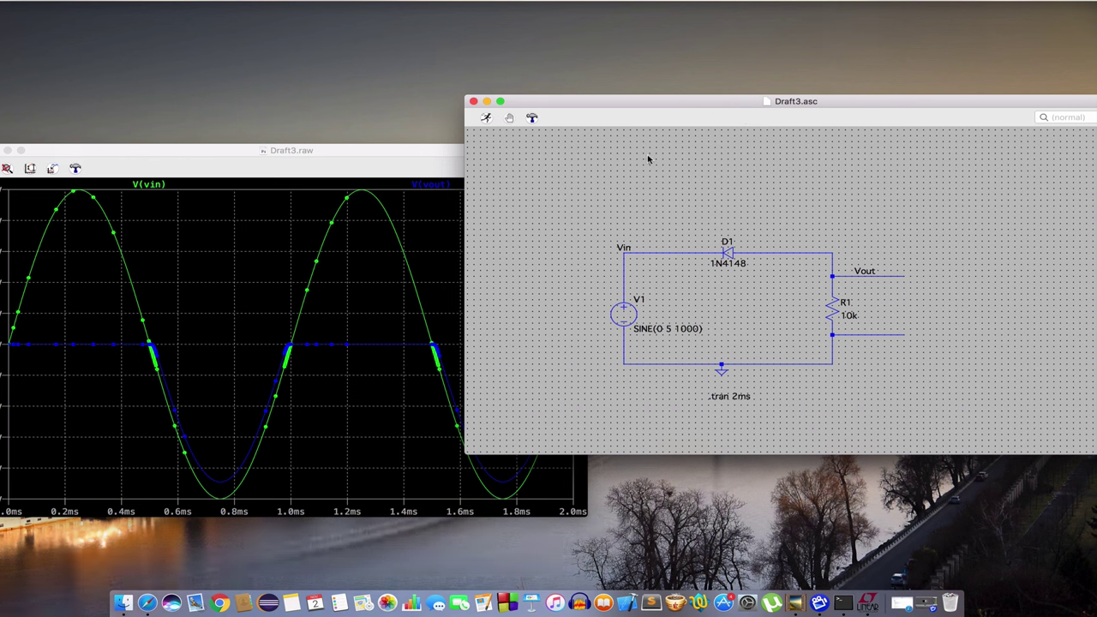
{"action": "mouse_move", "coordinate": [698, 161]}
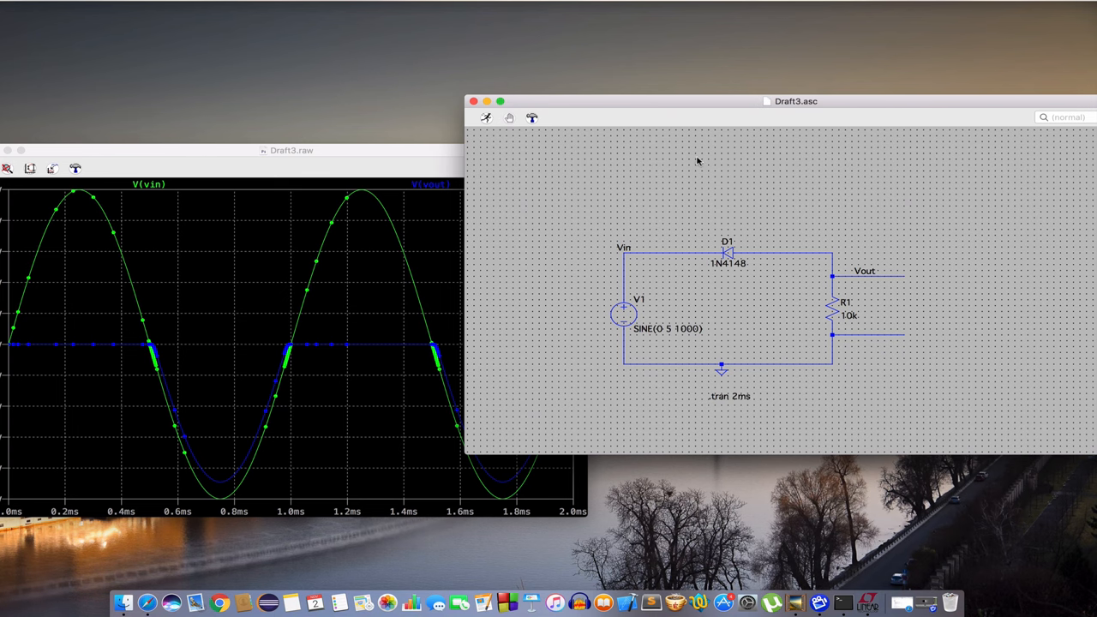
{"action": "left_click", "coordinate": [274, 151]}
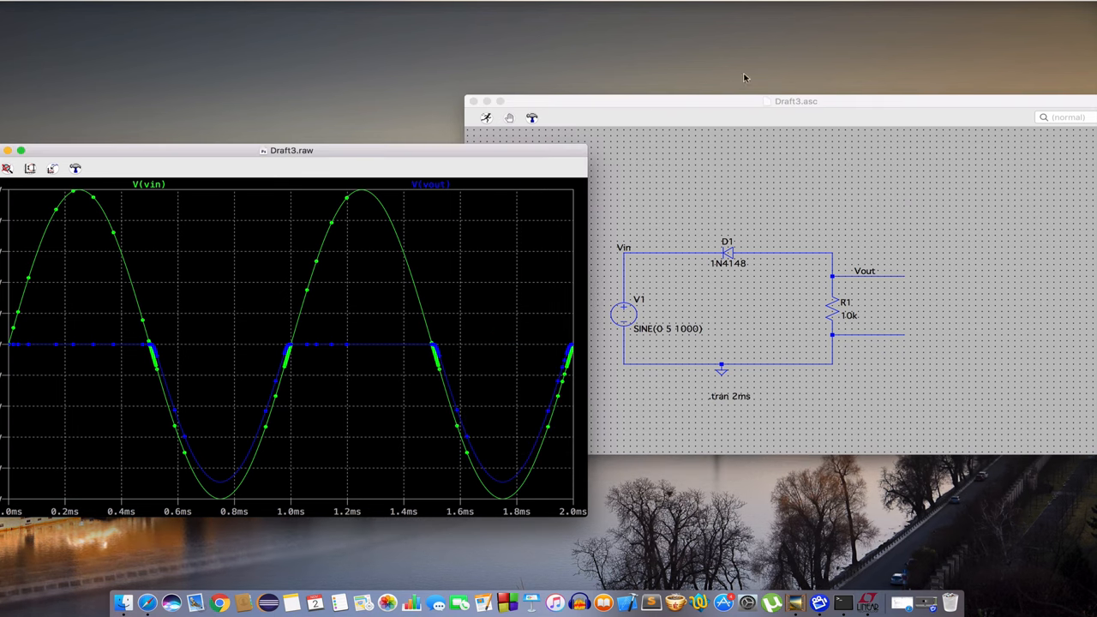
{"action": "left_click_drag", "start_coordinate": [795, 100], "coordinate": [794, 77]}
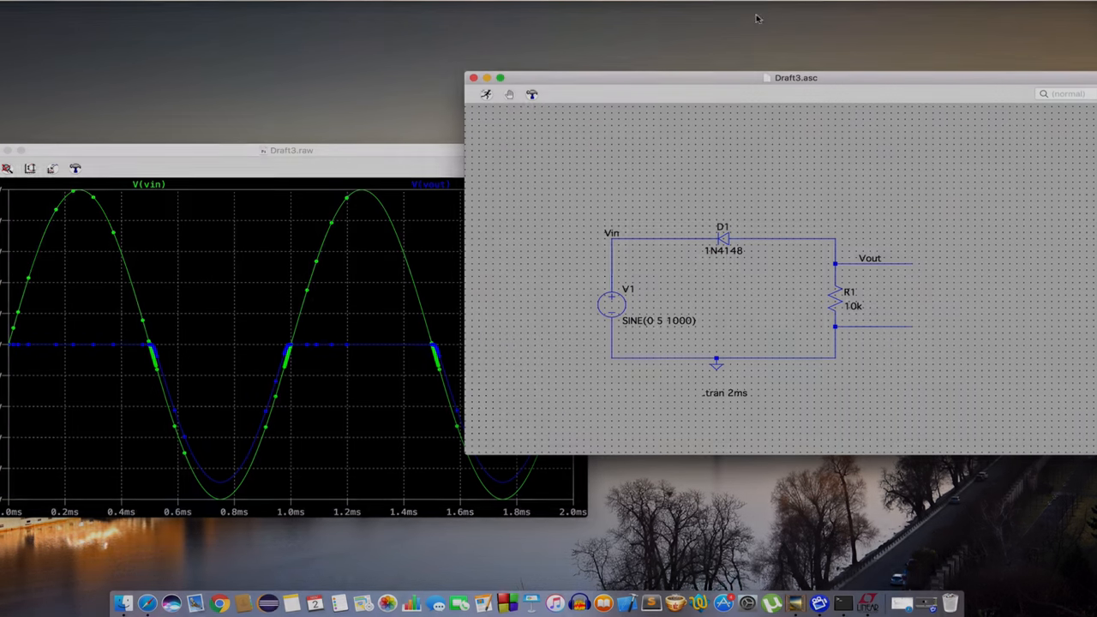